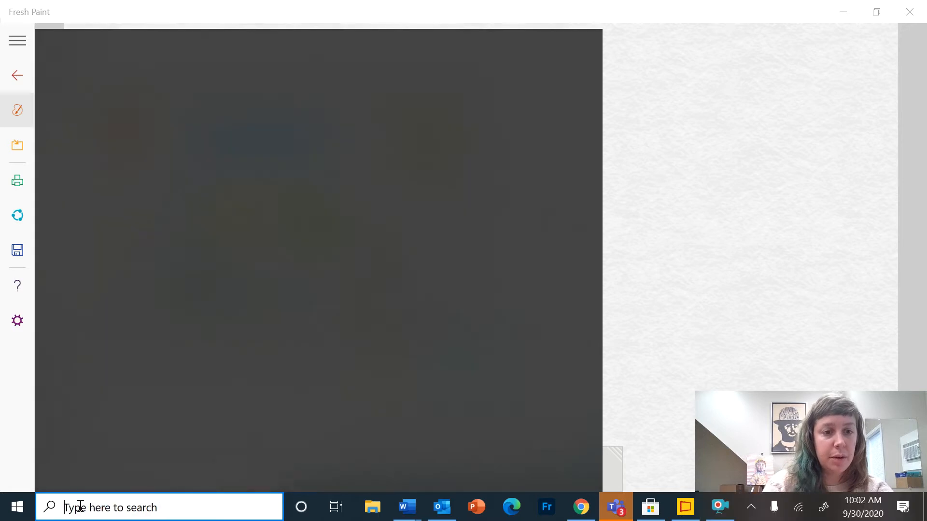
- Search 'app' in Windows Start and launch Microsoft Store from the results
text(a)
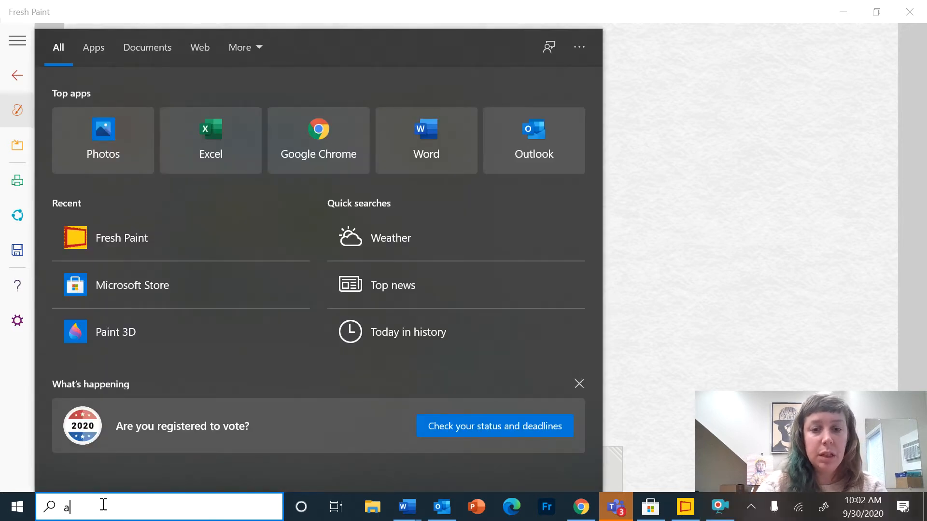
text(pp)
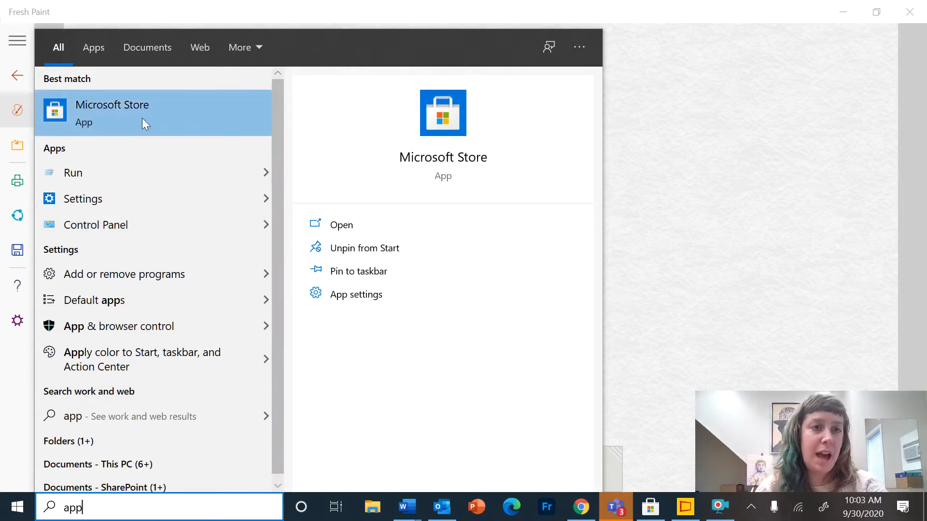
click(112, 113)
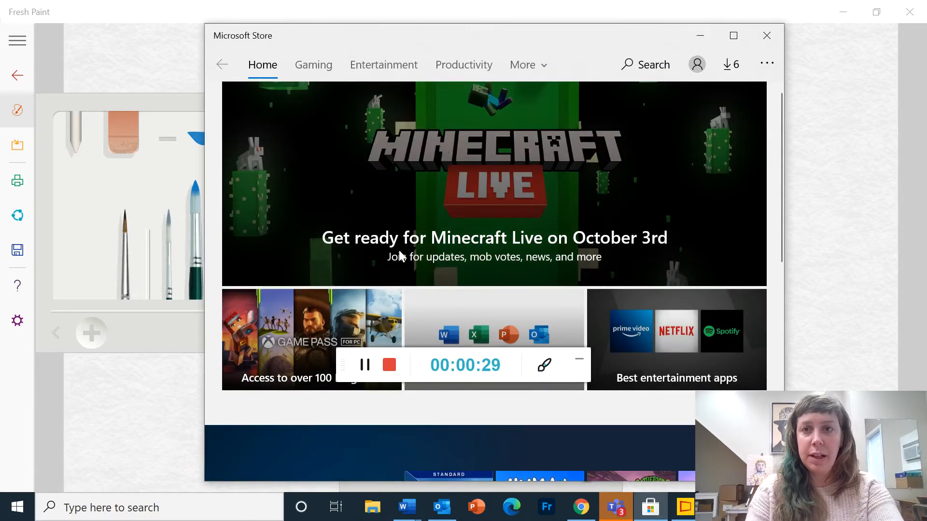
- Search the Store for 'fresh paint', confirm Fresh Paint is installed, and close the Store
click(644, 64)
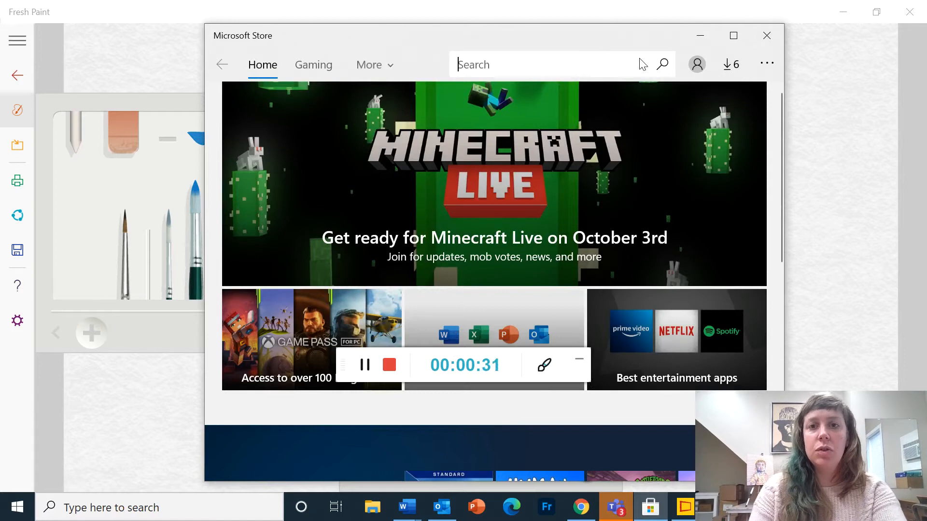
text(fresh paint)
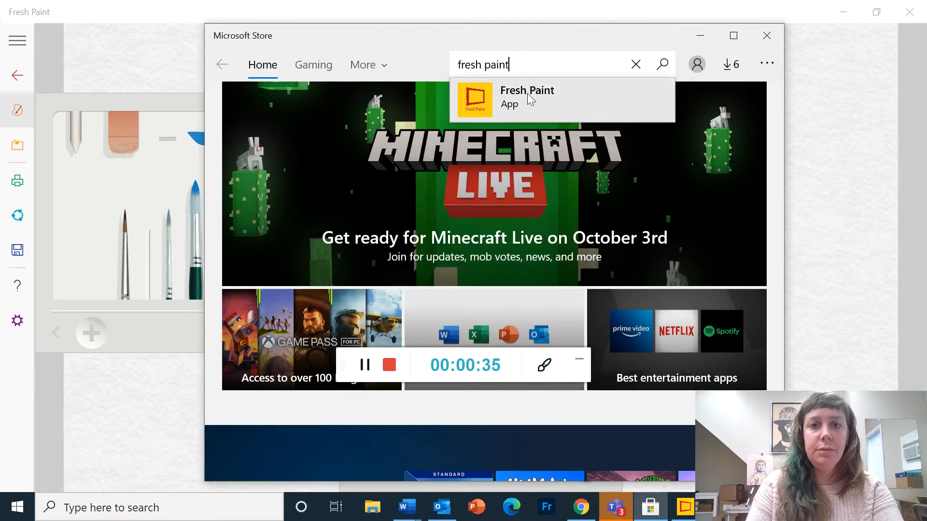
click(527, 100)
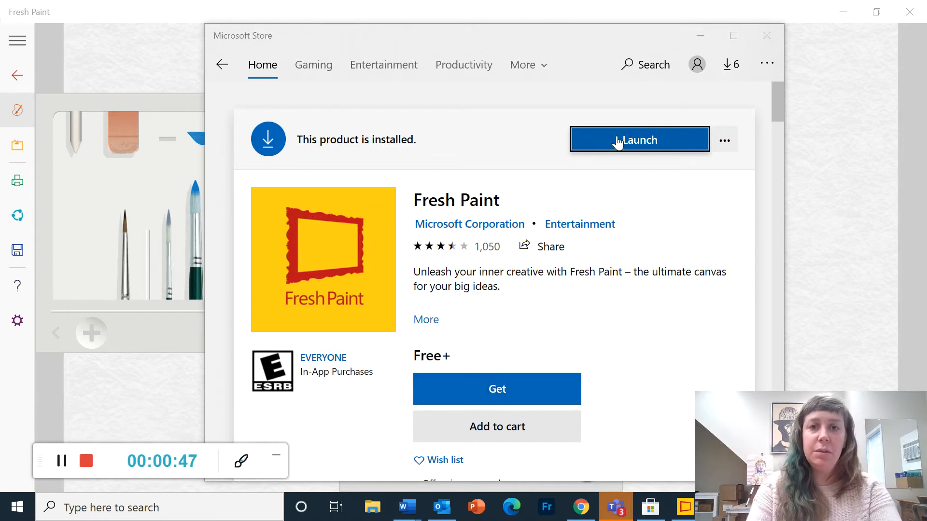
mouse_move(674, 294)
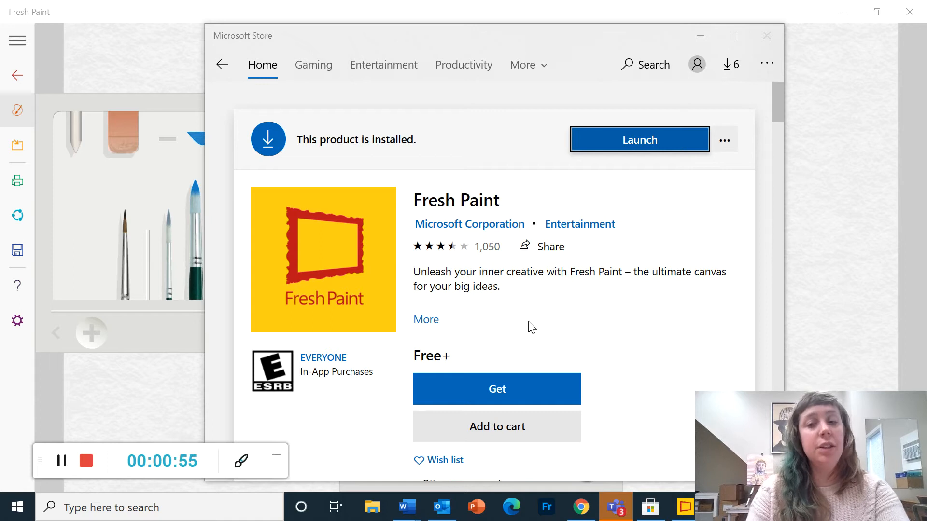
mouse_move(416, 290)
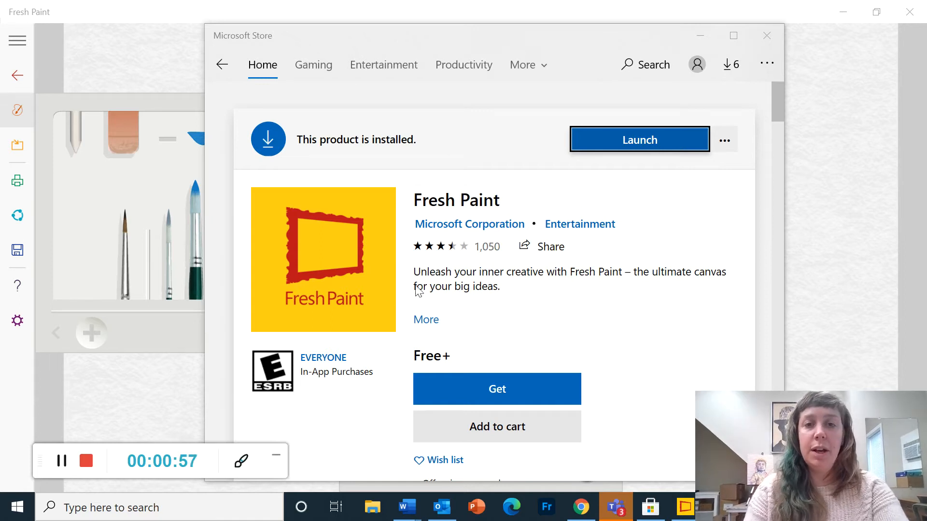
mouse_move(766, 64)
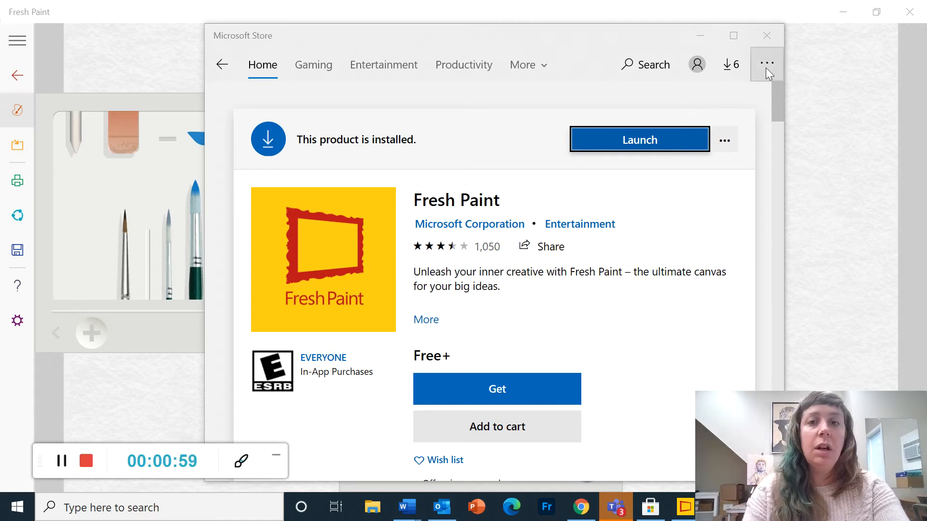
click(638, 140)
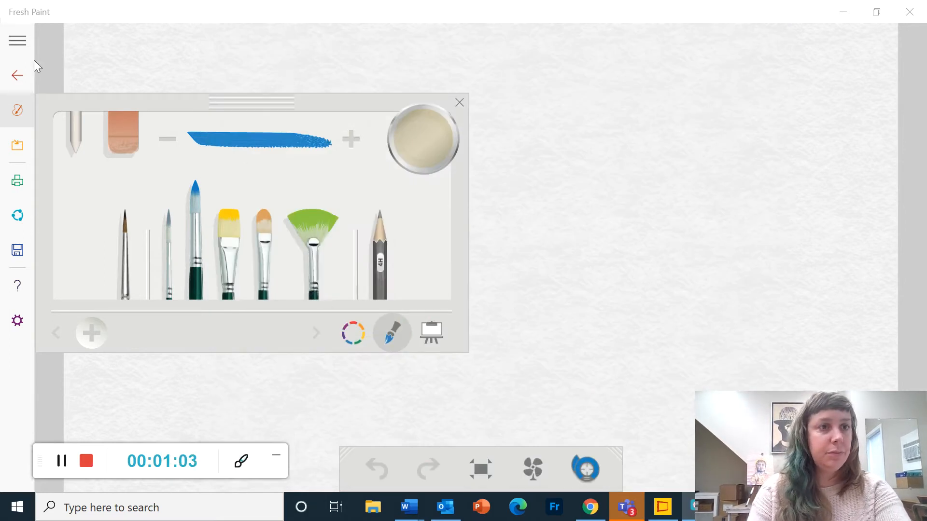
- Return to My Paintings and create a new blank painting
click(16, 74)
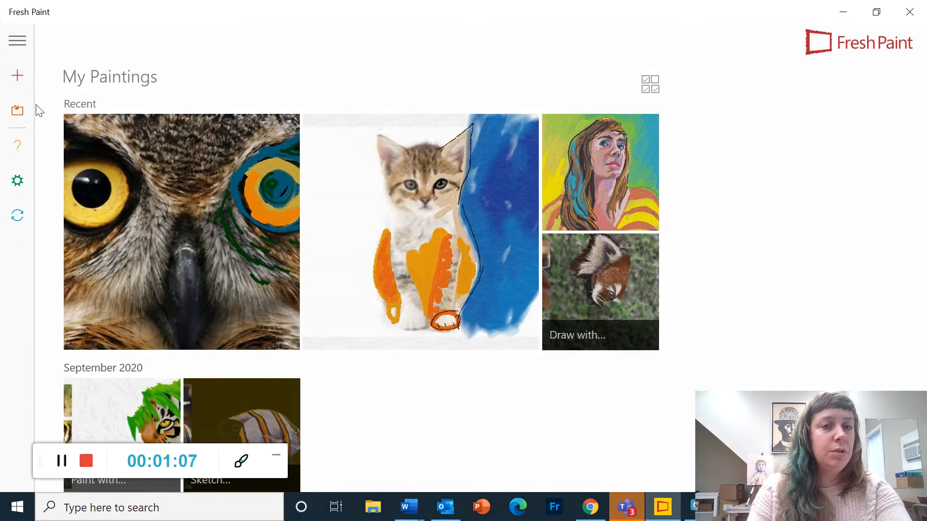
mouse_move(17, 76)
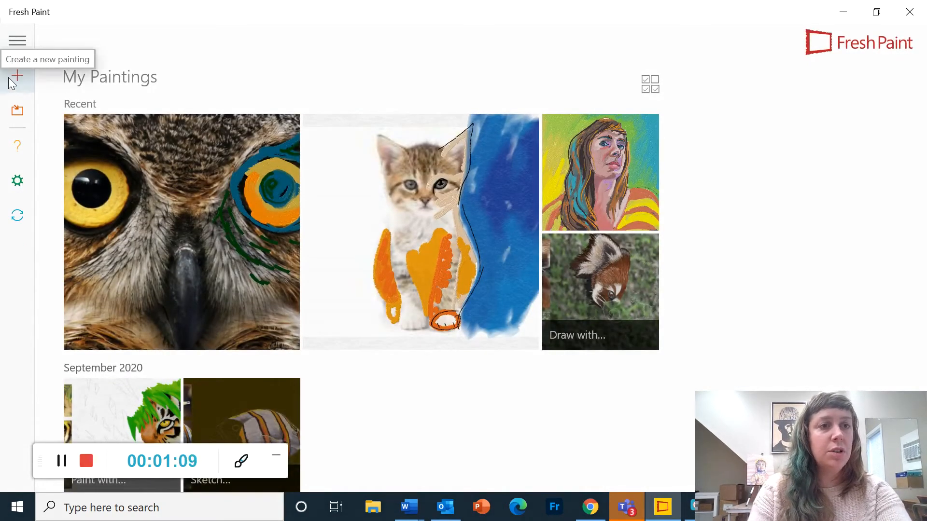
click(17, 75)
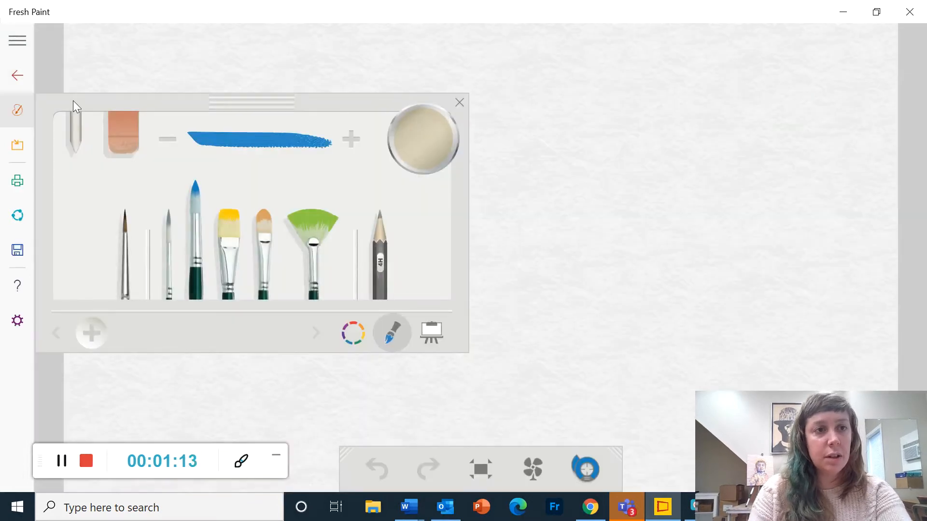
mouse_move(402, 195)
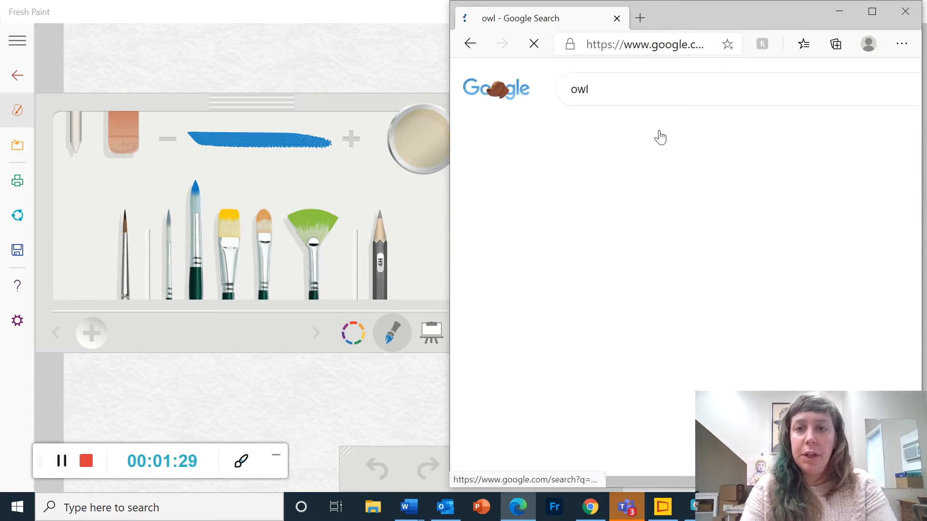
- Switch the 'owl' search to Images and preview the ear-tufted, yellow-eyed horned owl photo
click(643, 129)
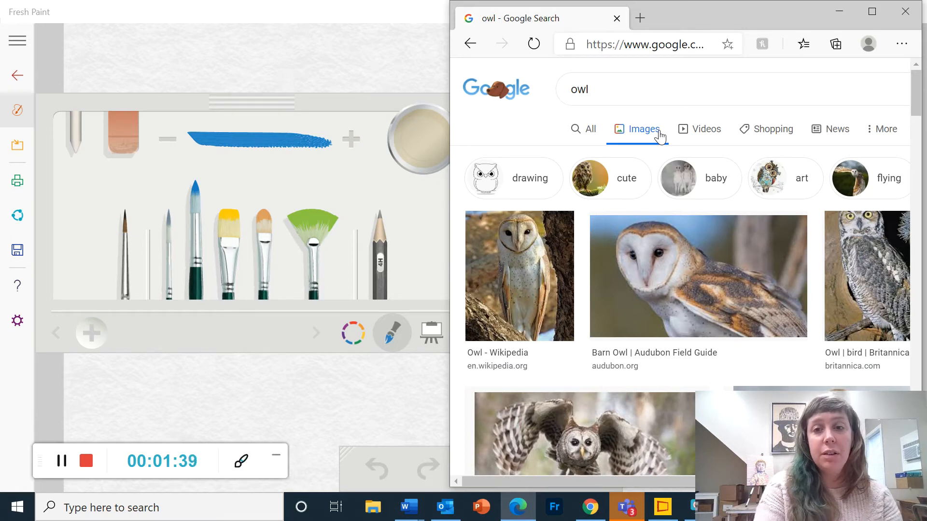
mouse_move(736, 266)
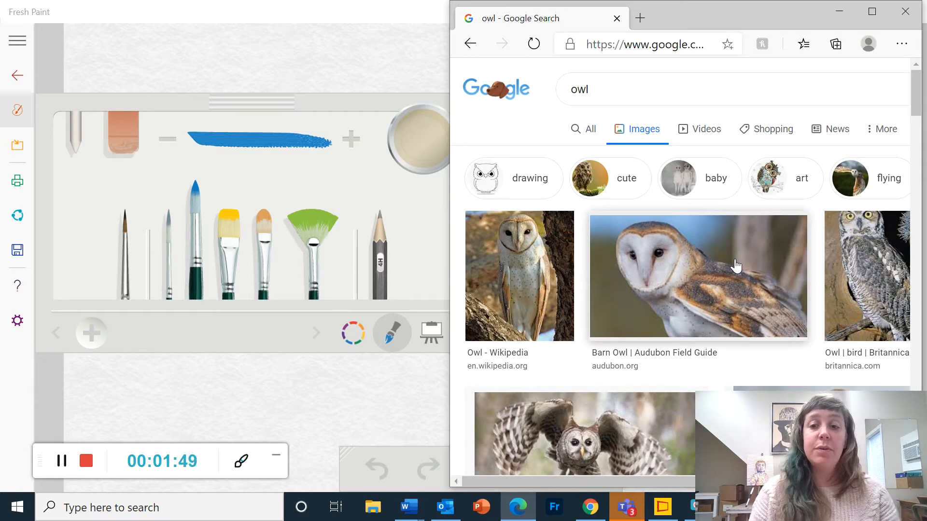
scroll(down, 3)
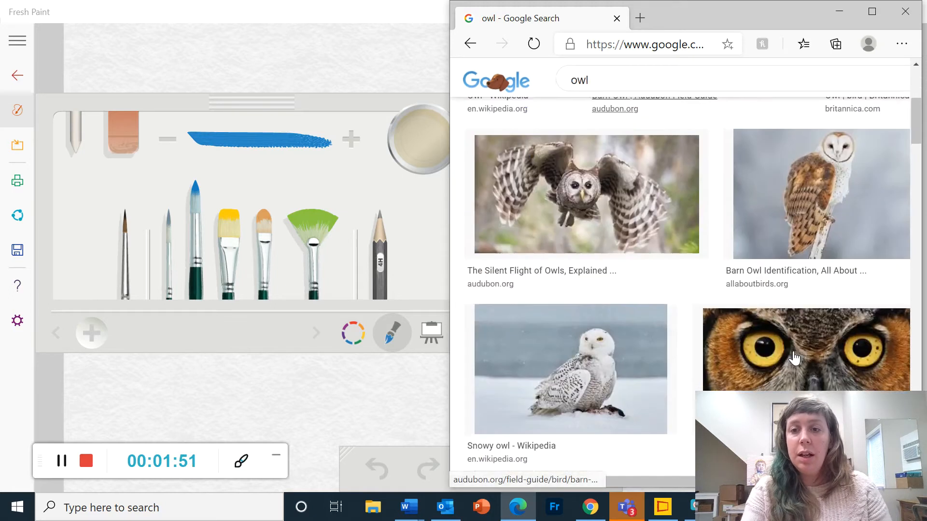
scroll(down, 3)
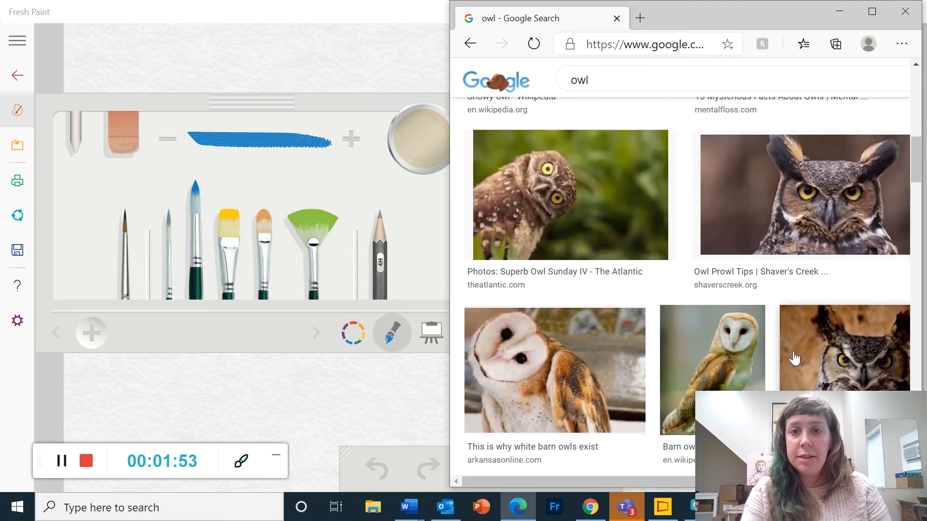
click(844, 347)
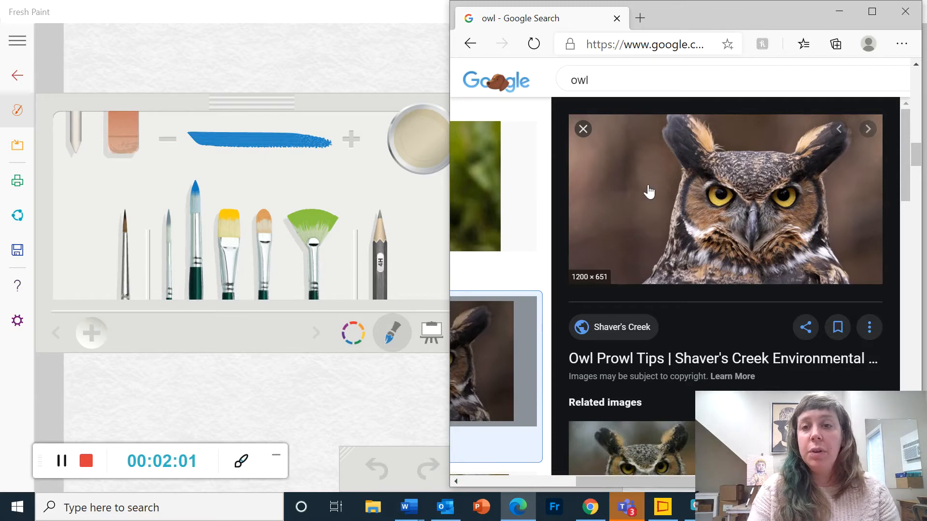
- Save the horned owl preview image to Pictures as owl1.jpg
right_click(649, 192)
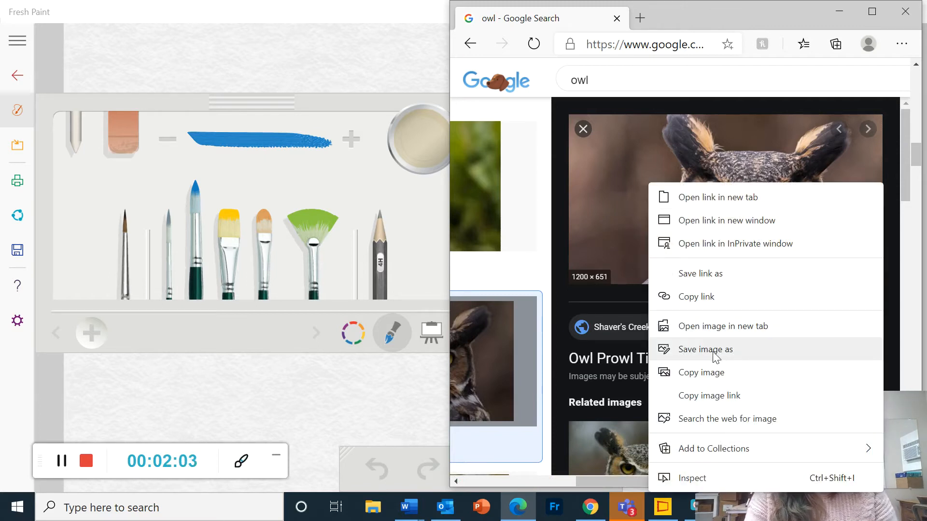
click(706, 350)
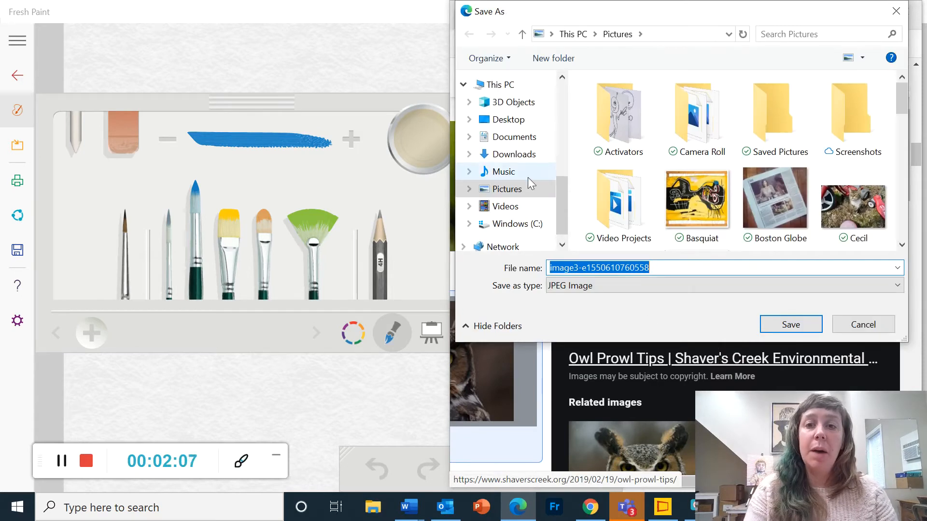
mouse_move(747, 310)
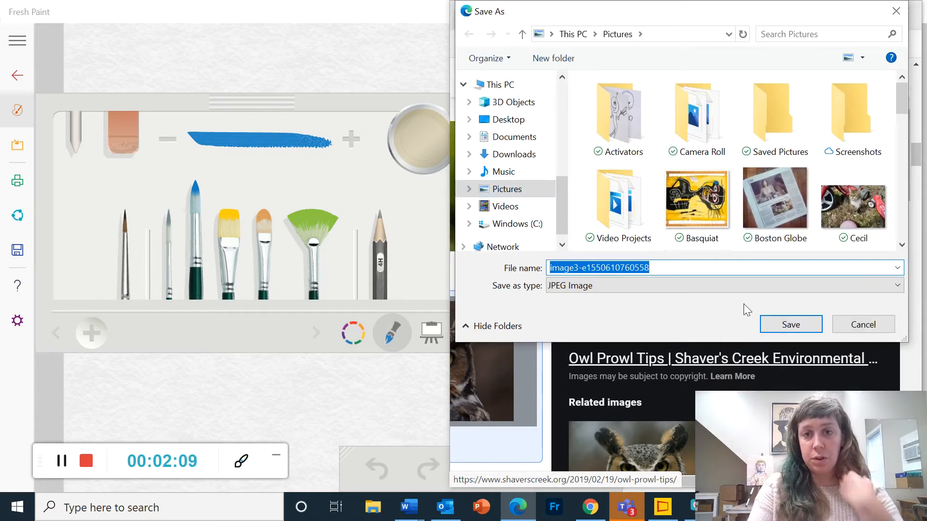
text(owl1)
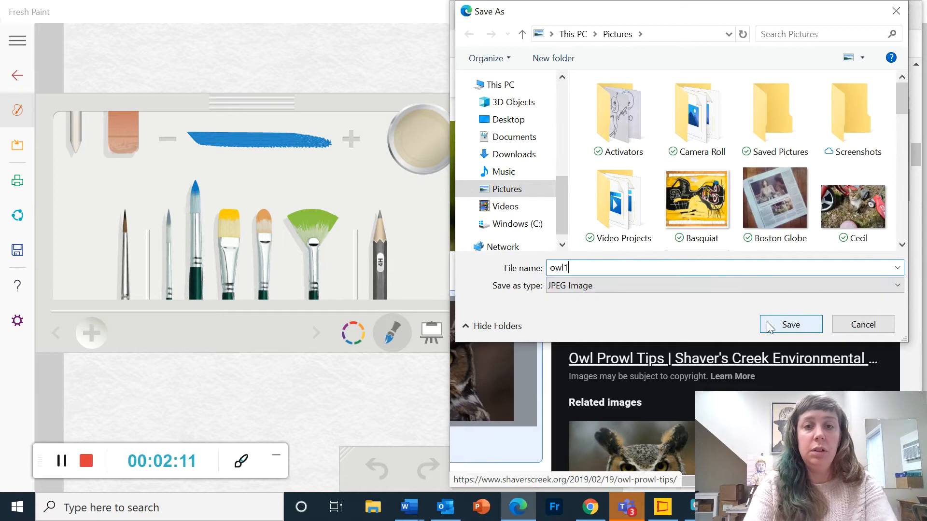
click(506, 188)
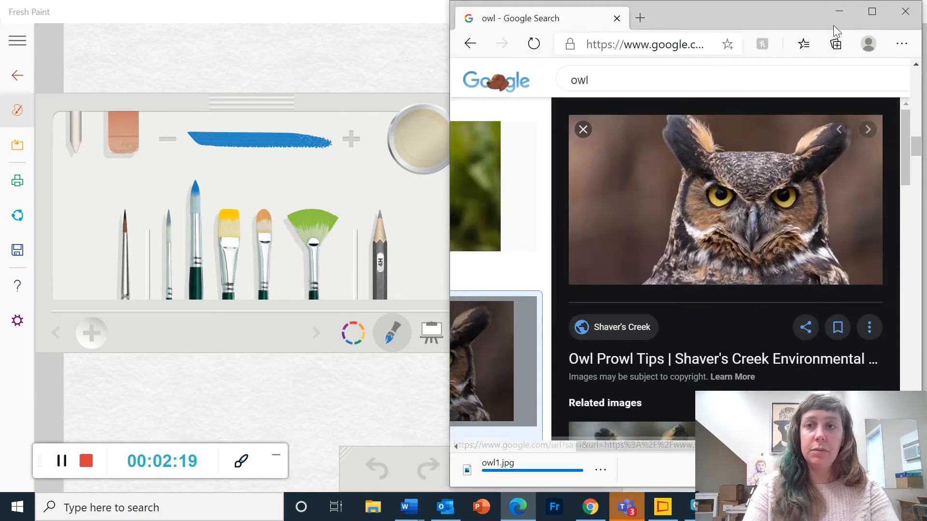
- Minimize Edge and open Fresh Paint's Image Import pane with Camera and Photos options
click(906, 11)
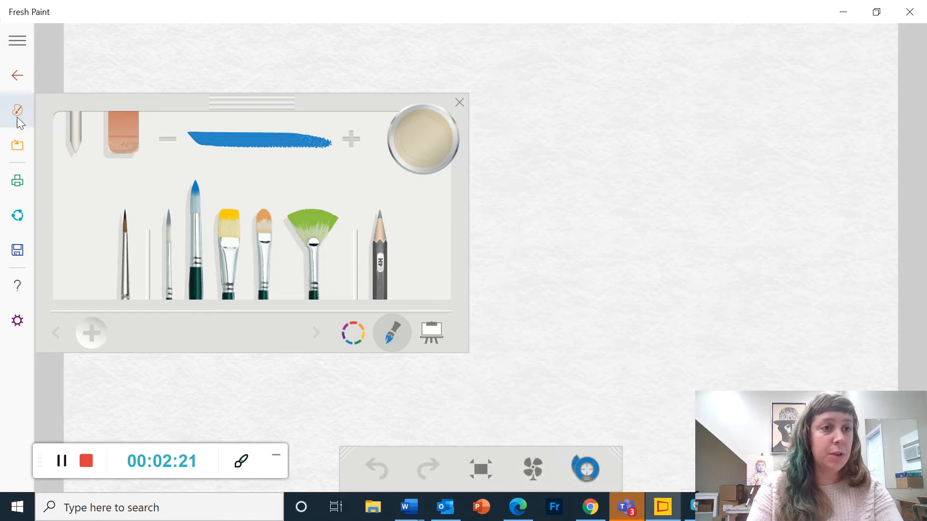
mouse_move(17, 146)
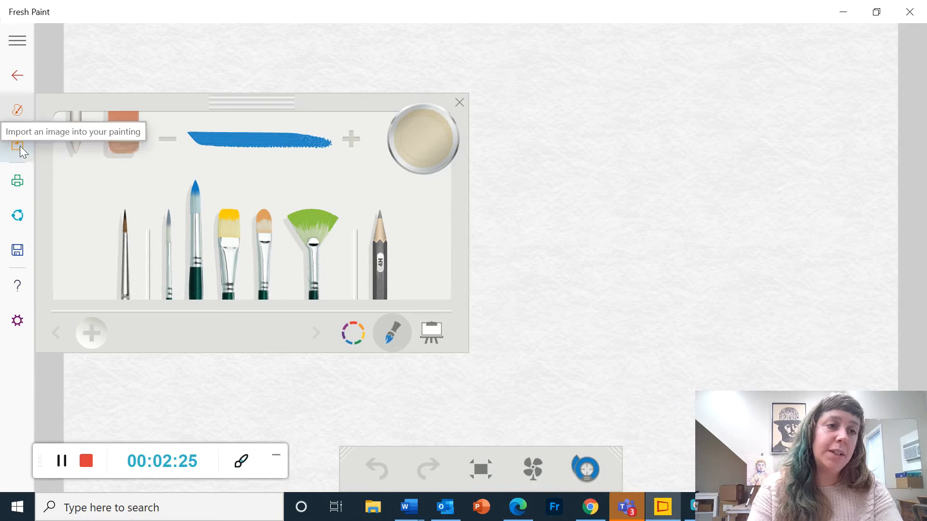
click(18, 145)
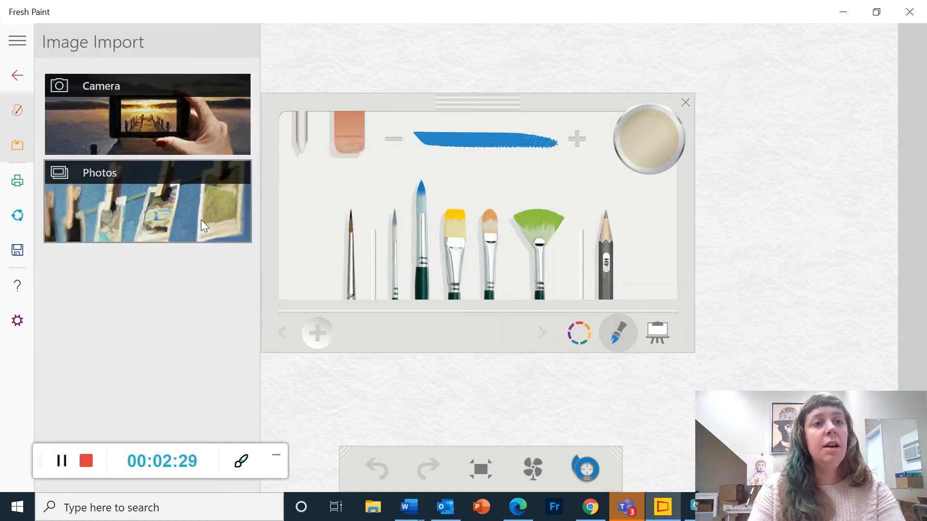
mouse_move(139, 106)
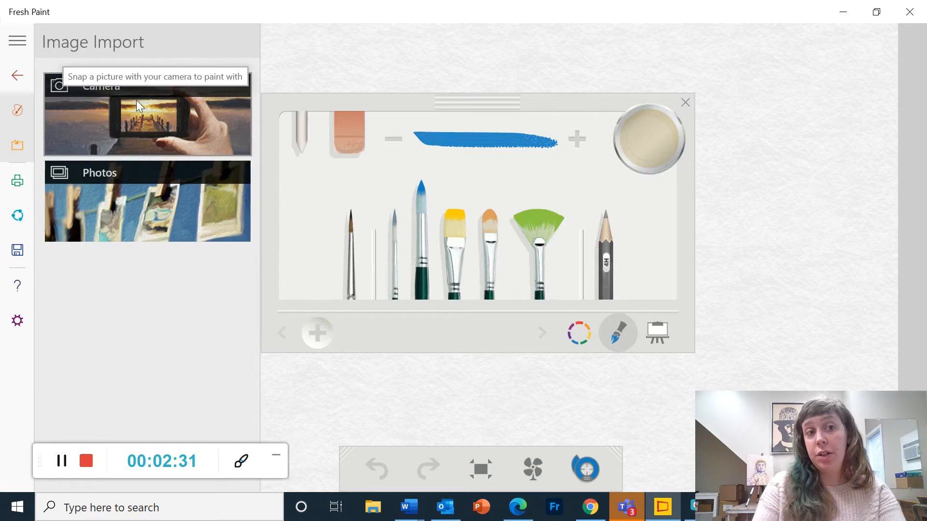
- Try the Camera import, then close Windows Camera after its camera-in-use error
click(147, 113)
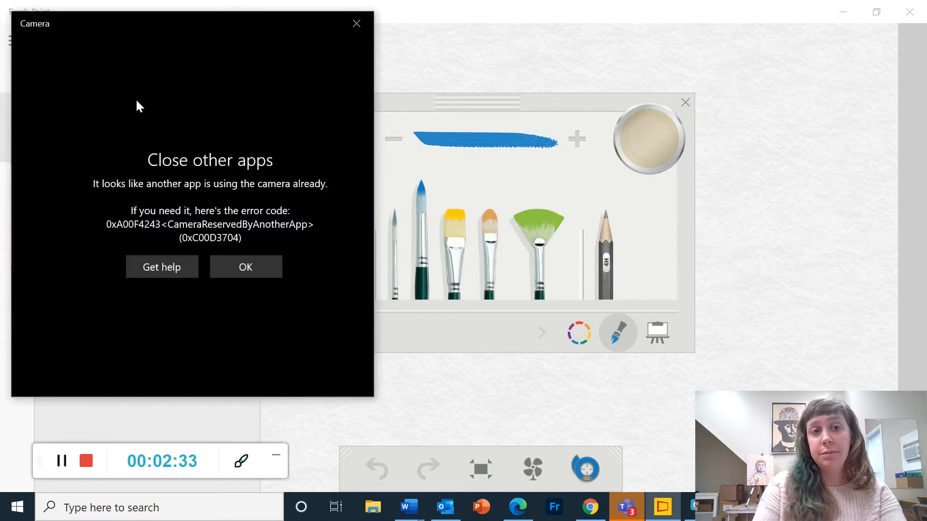
mouse_move(274, 171)
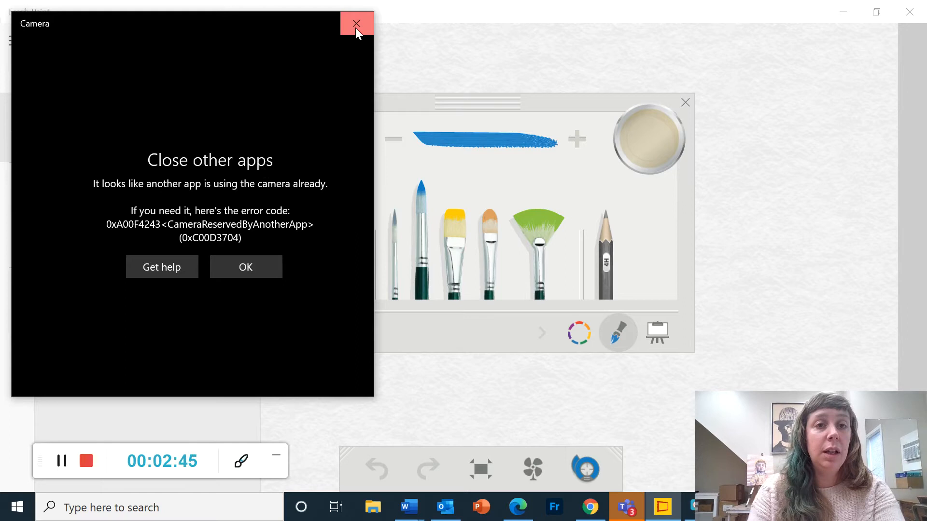
click(356, 23)
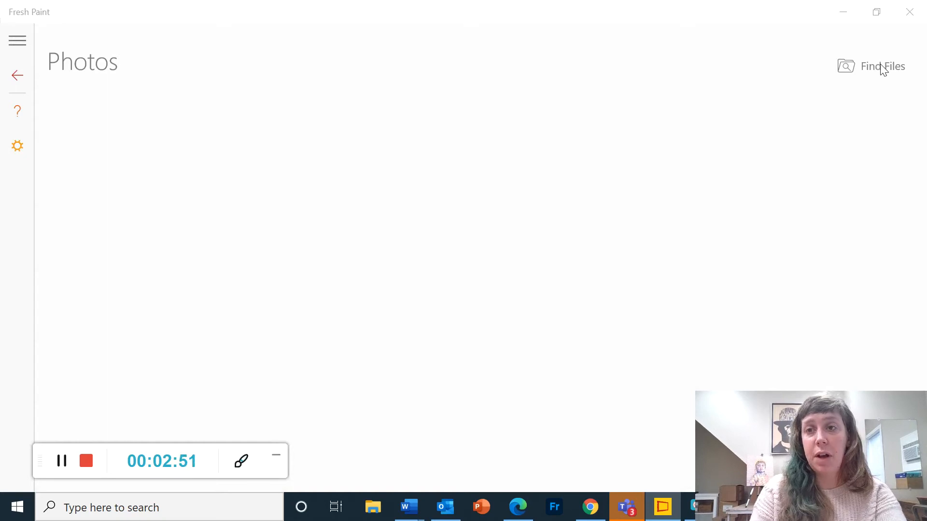
- Browse the Pictures folder via Find Files, scrolling down to the owl images
click(881, 65)
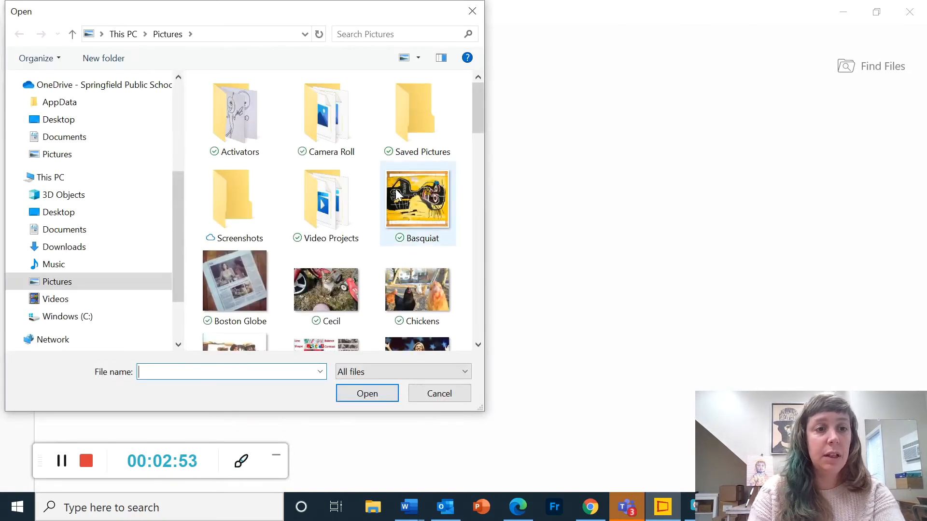
scroll(down, 3)
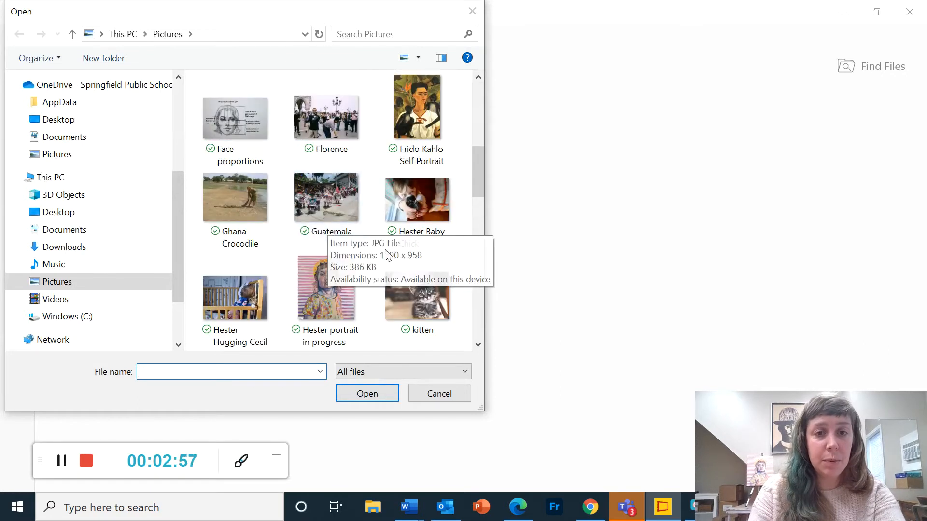
scroll(down, 3)
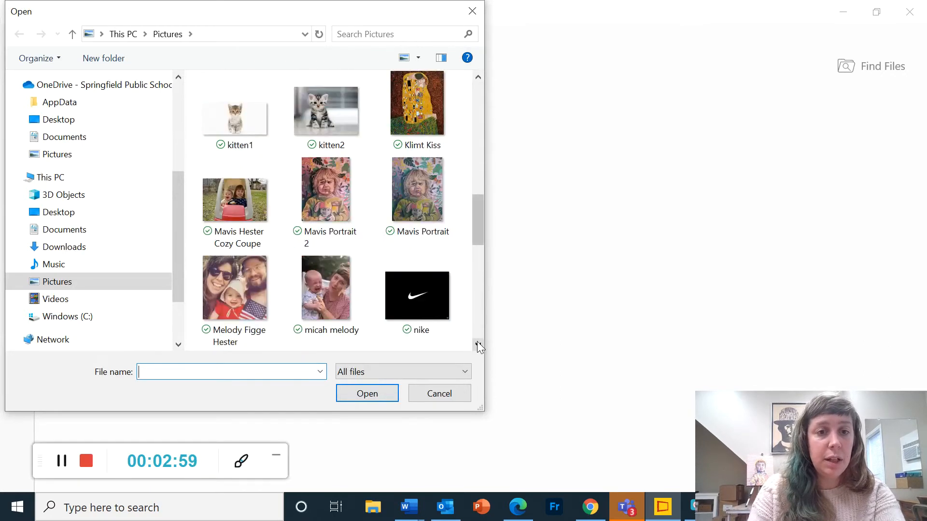
scroll(down, 3)
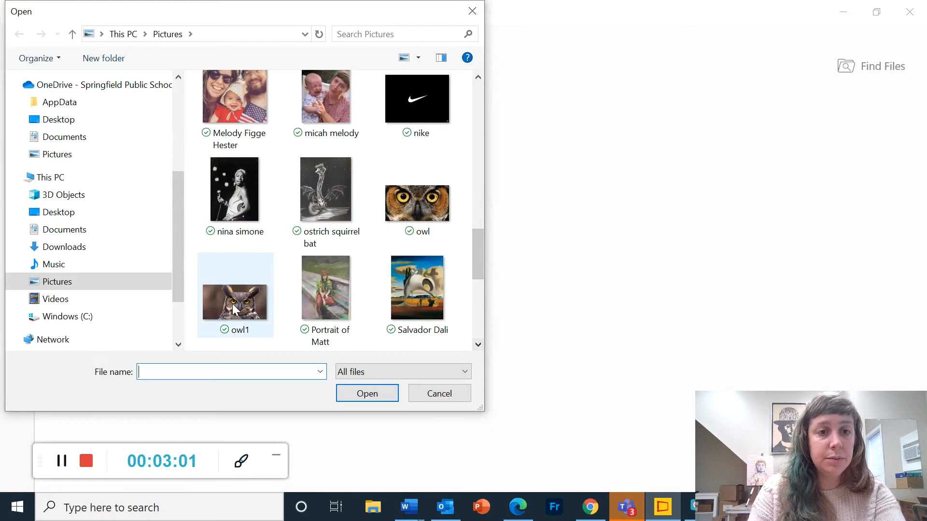
- Import the owl1 photo onto the canvas with Effects left at None
click(366, 393)
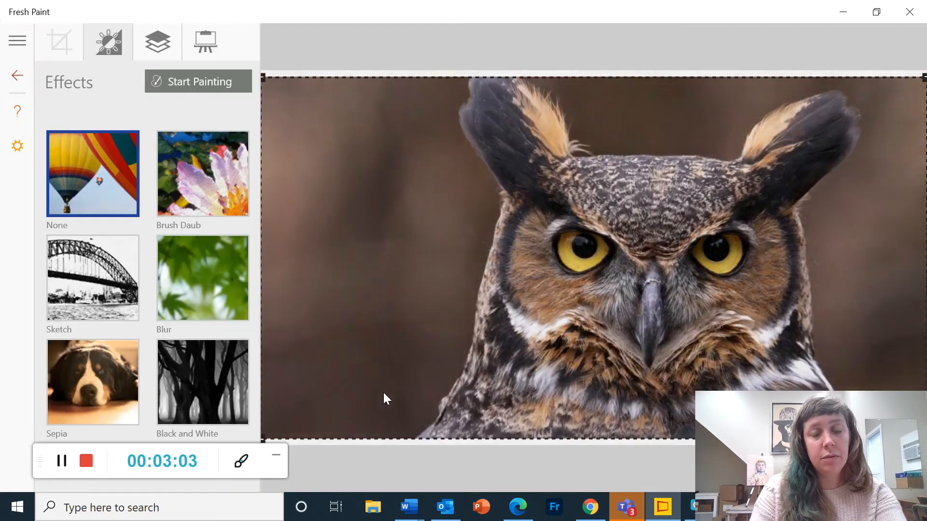
mouse_move(573, 271)
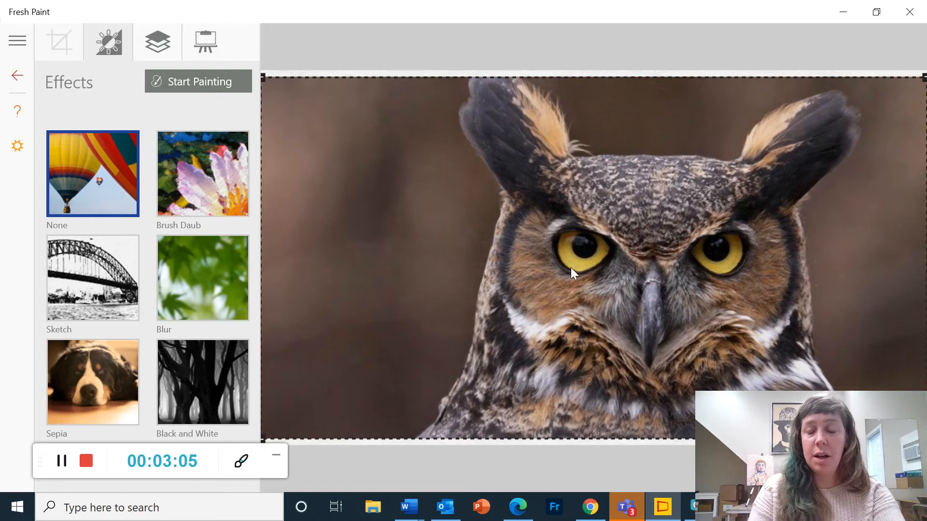
mouse_move(520, 184)
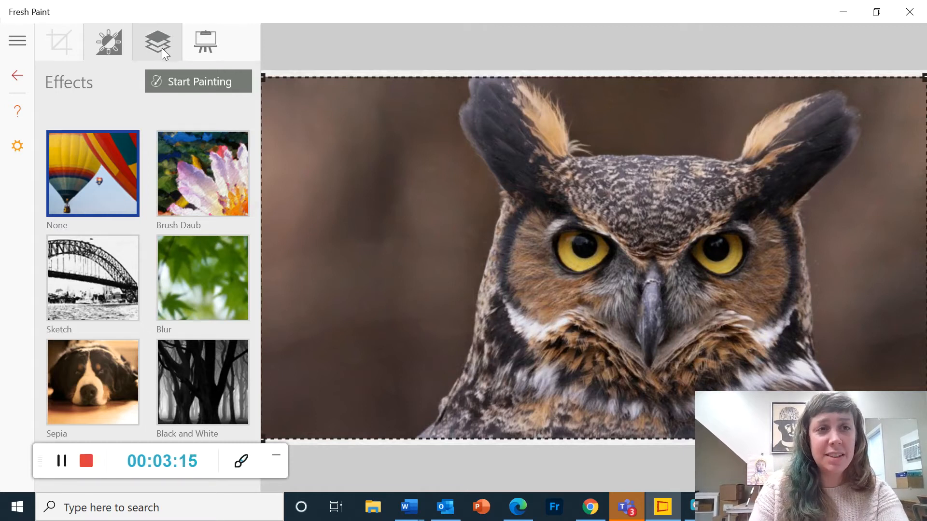
- Show the Import options to place the owl photo under the paint
click(156, 42)
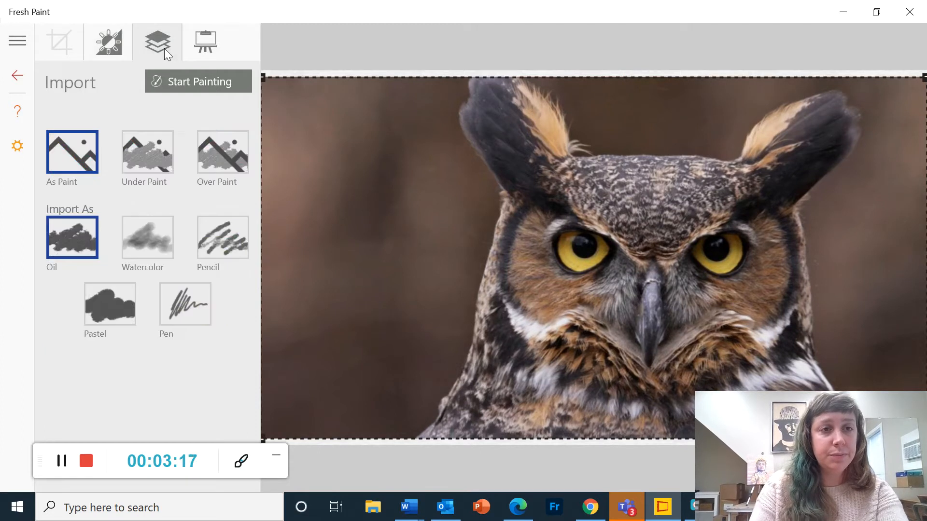
mouse_move(89, 155)
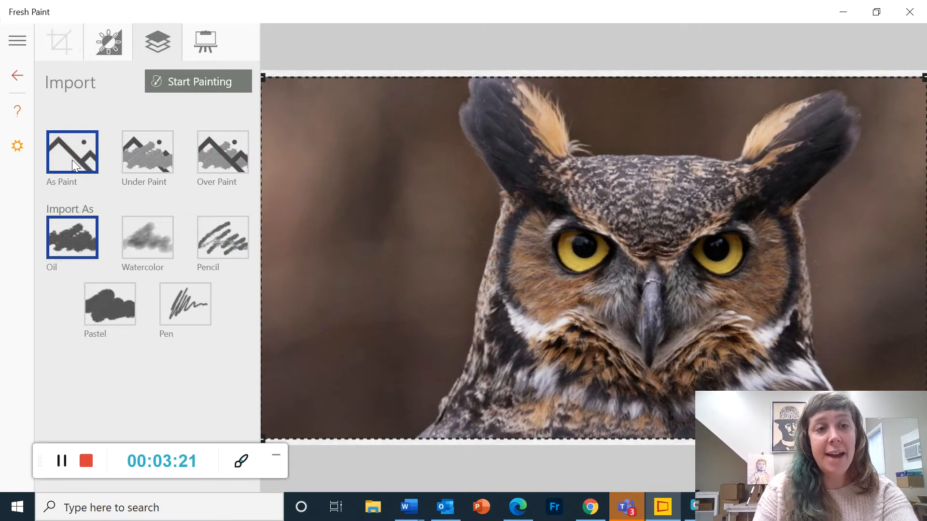
mouse_move(155, 160)
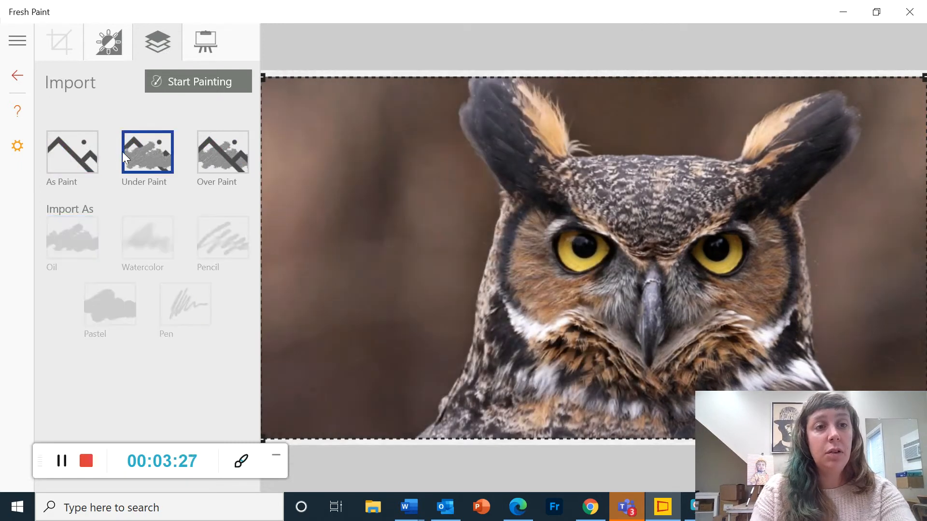
mouse_move(153, 152)
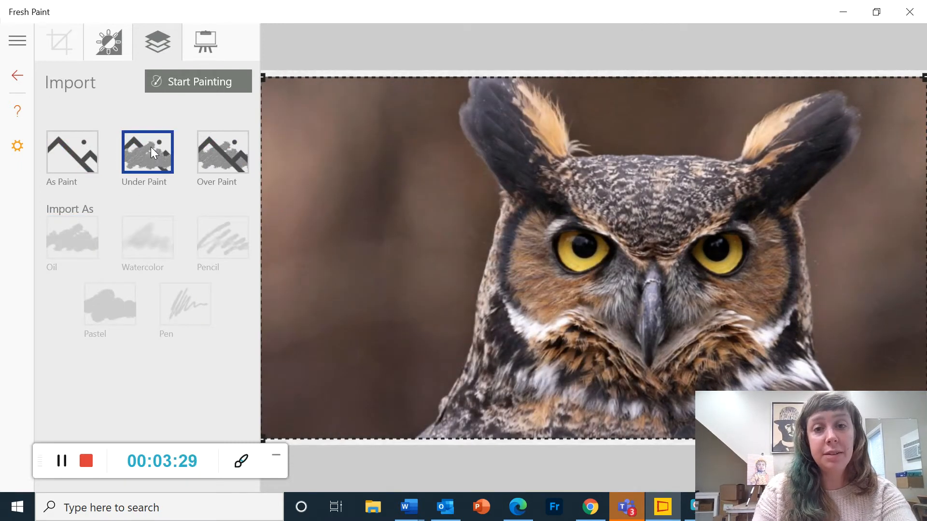
mouse_move(451, 214)
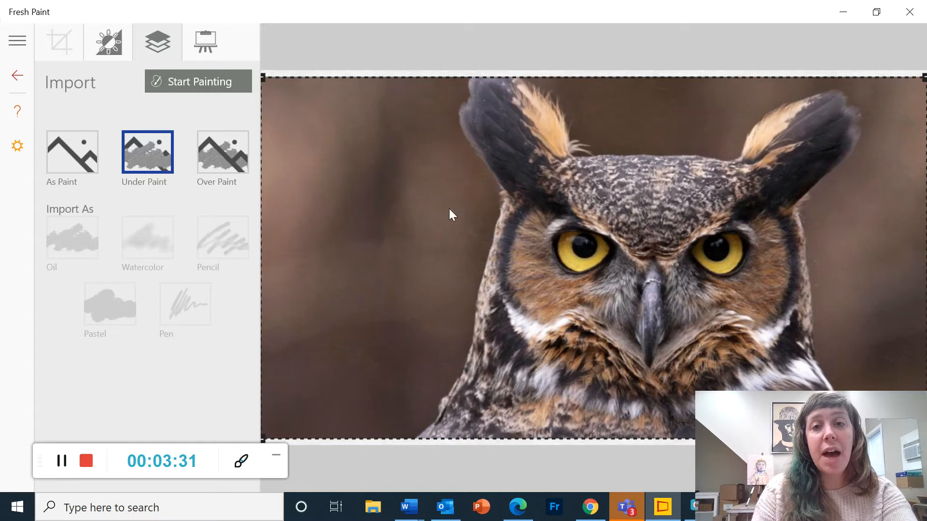
mouse_move(463, 222)
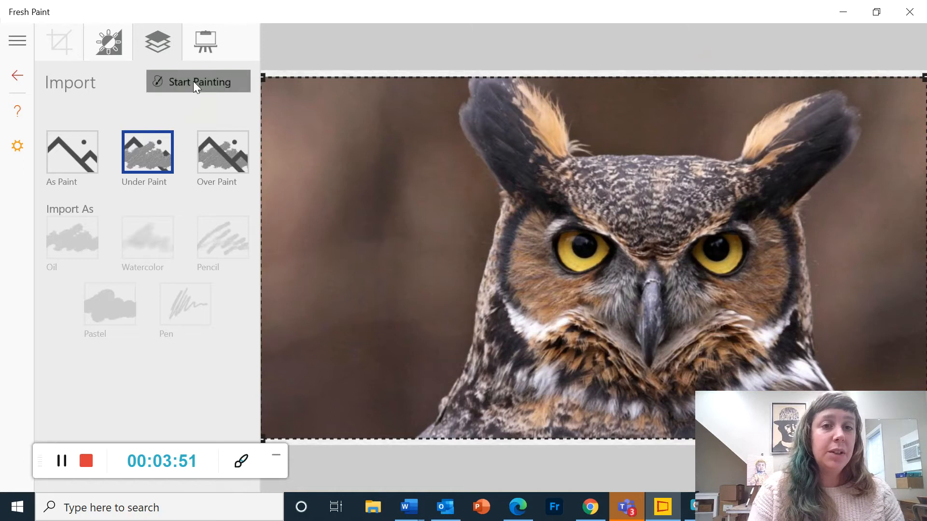
- Start painting over the owl photo, move the brush palette aside, and choose a flat brush
click(198, 82)
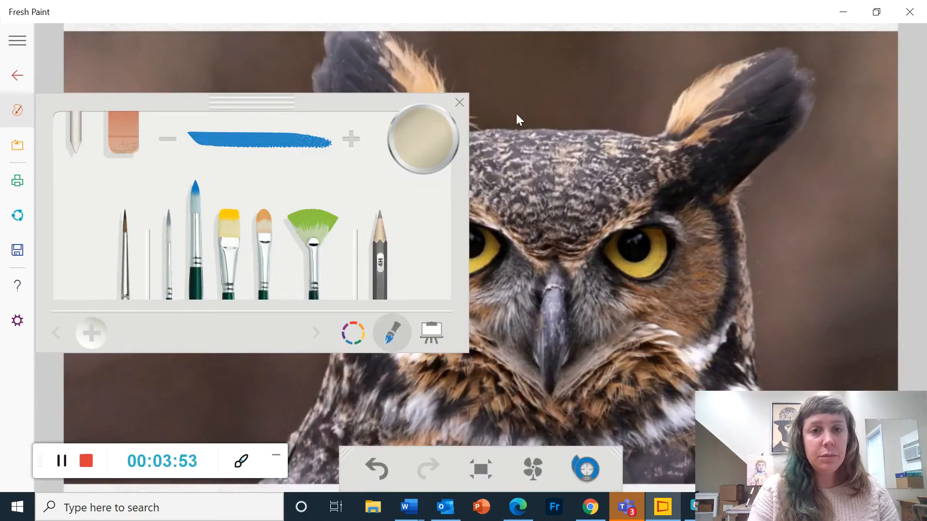
drag(251, 103, 263, 52)
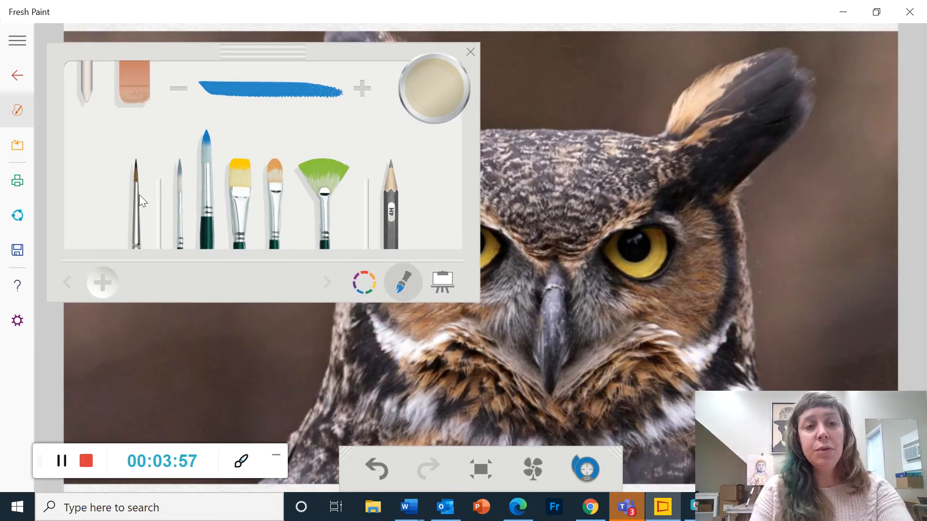
mouse_move(200, 177)
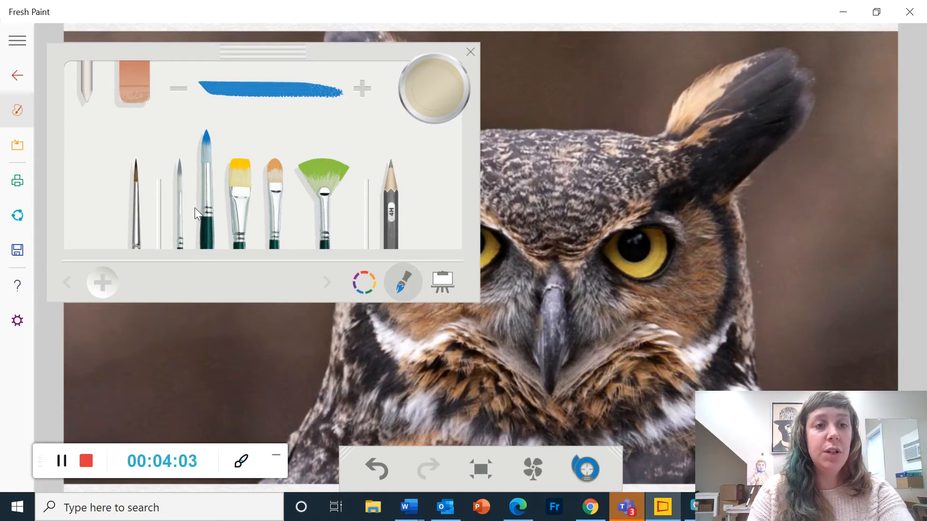
mouse_move(230, 213)
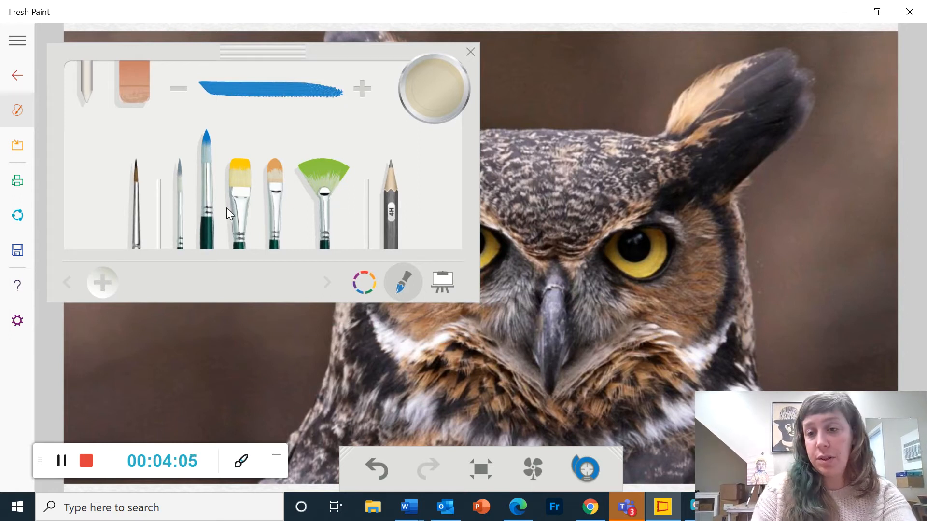
mouse_move(264, 229)
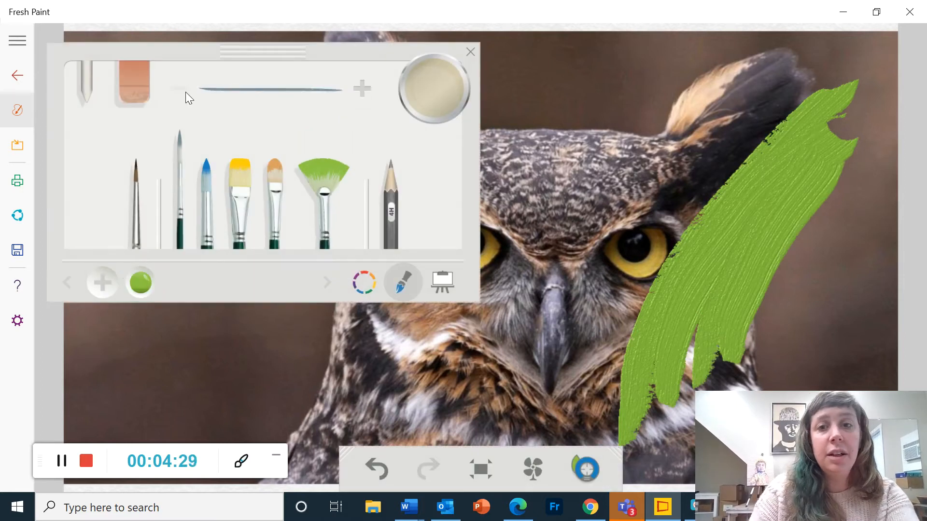
click(469, 51)
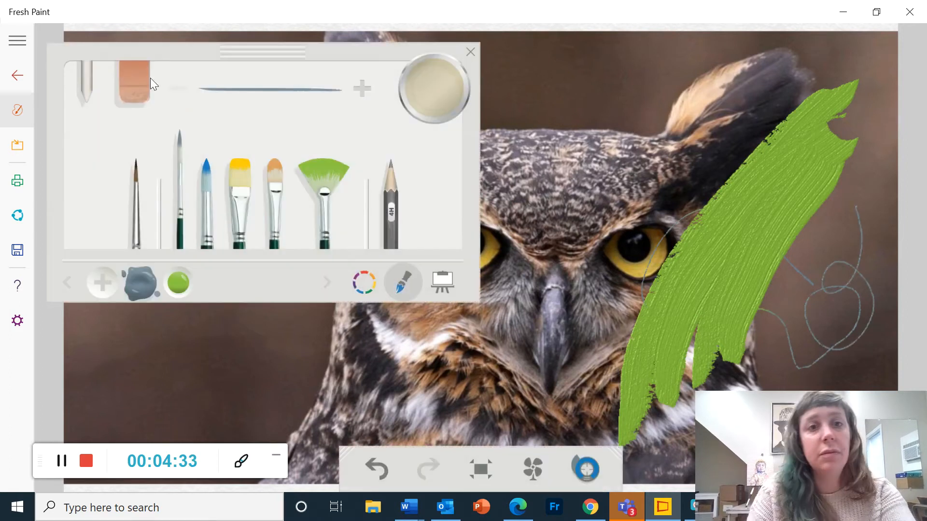
click(273, 201)
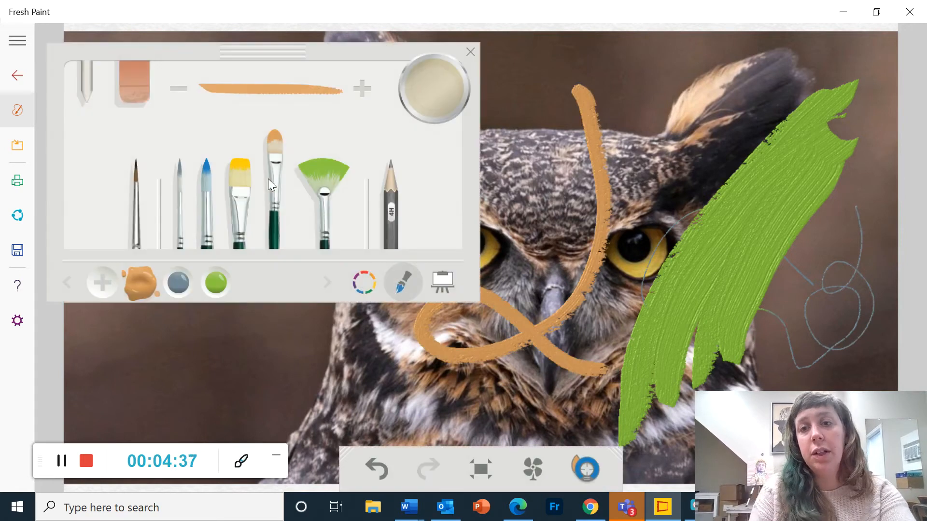
mouse_move(232, 116)
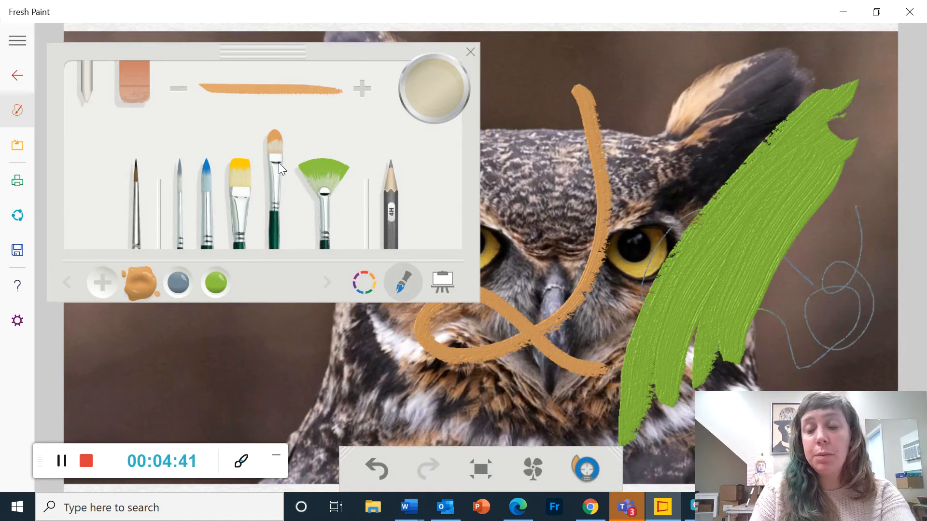
mouse_move(278, 126)
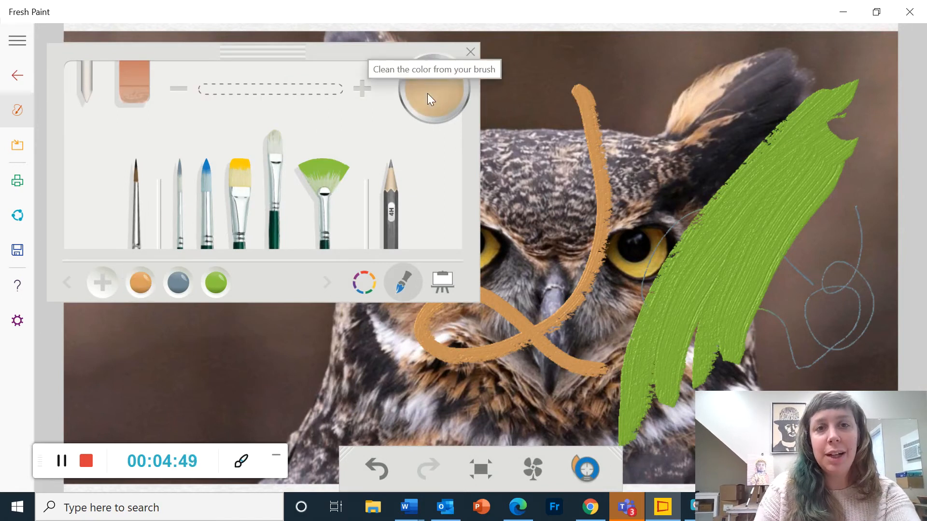
- Undo the green, blue and orange test strokes on the owl photo
click(434, 92)
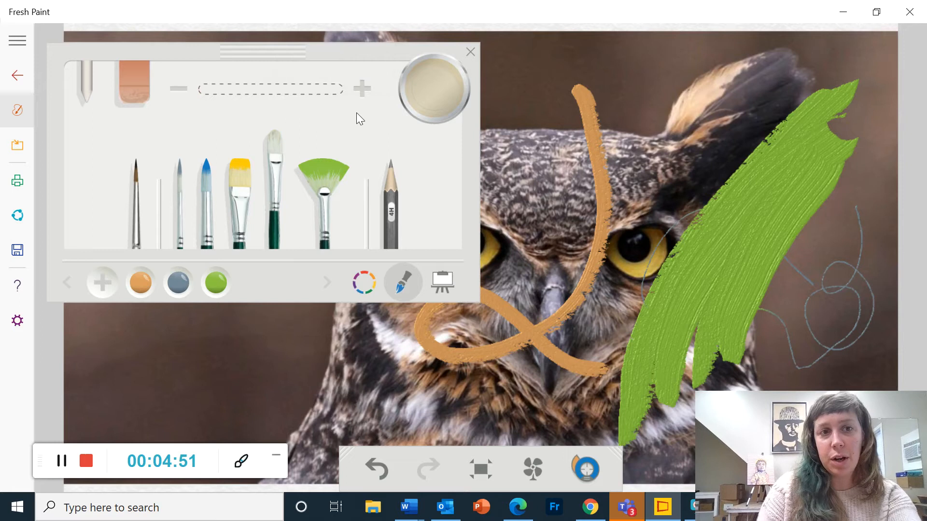
mouse_move(427, 323)
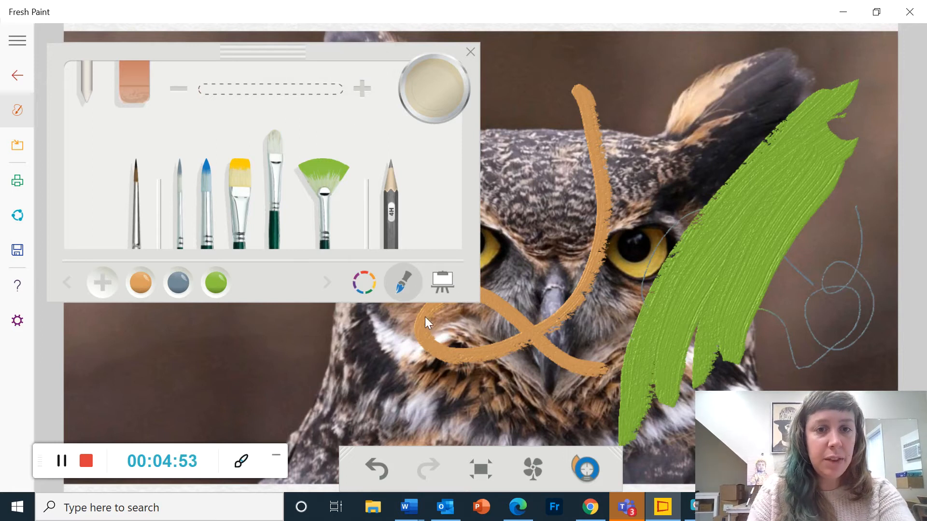
mouse_move(609, 485)
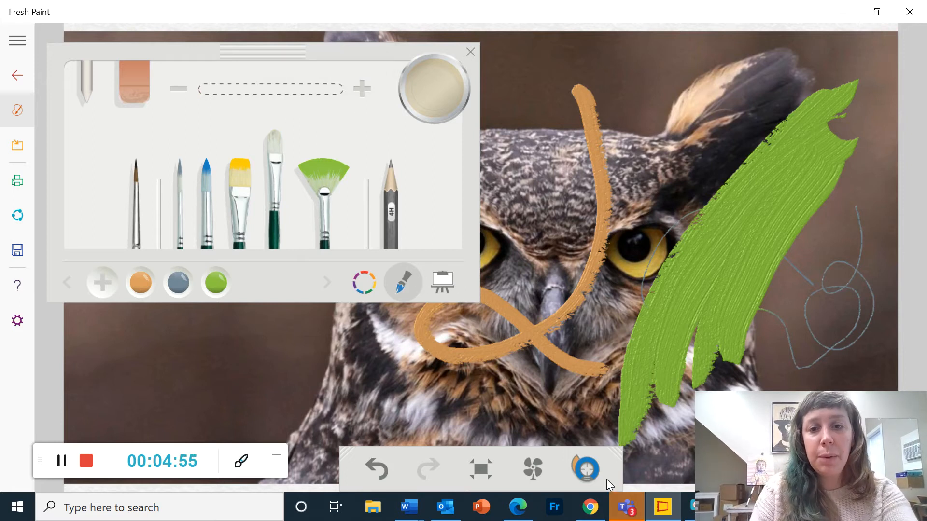
mouse_move(461, 234)
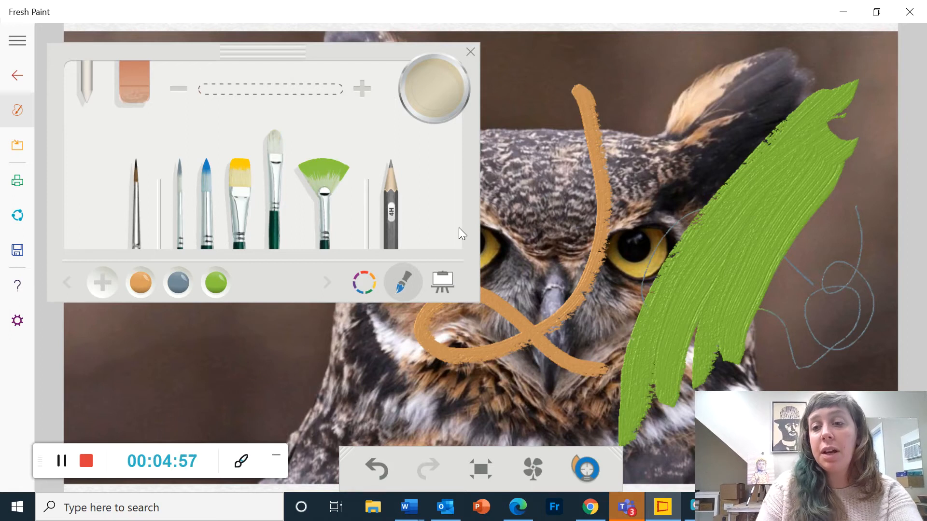
mouse_move(644, 296)
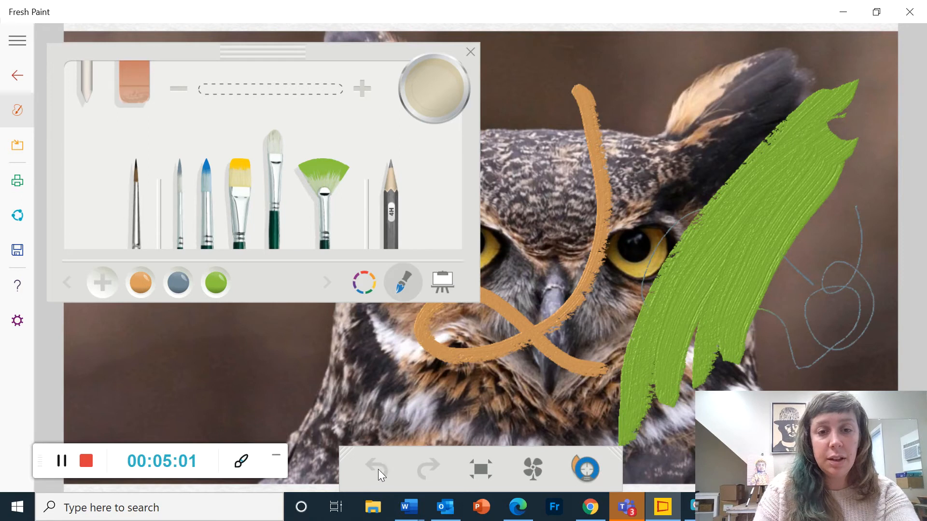
click(377, 468)
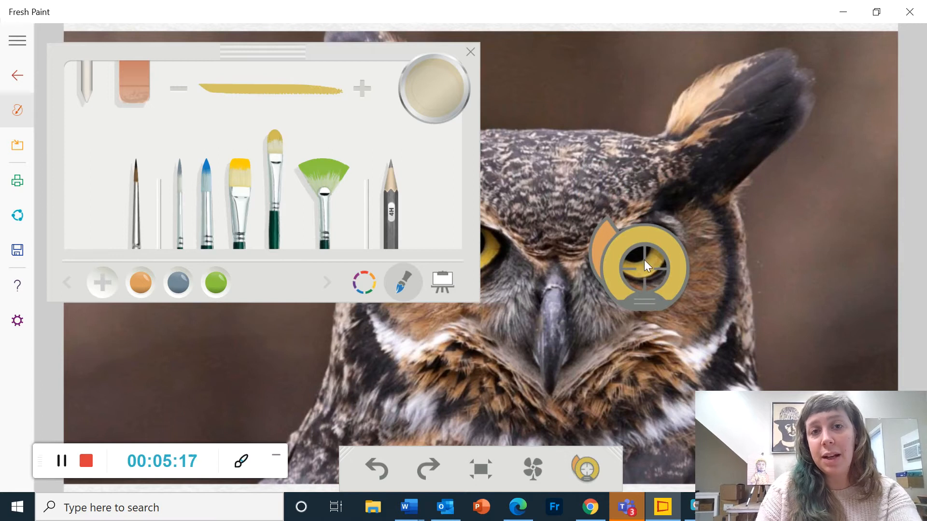
mouse_move(642, 410)
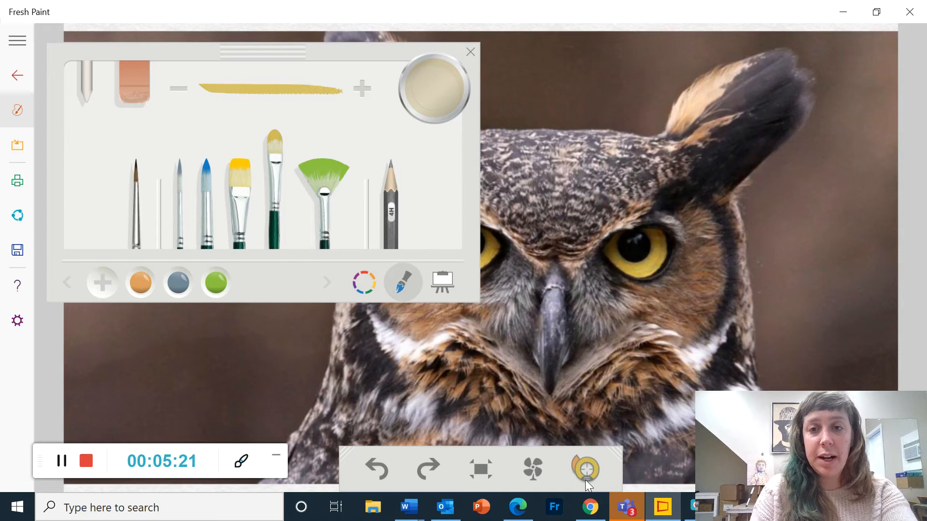
mouse_move(266, 88)
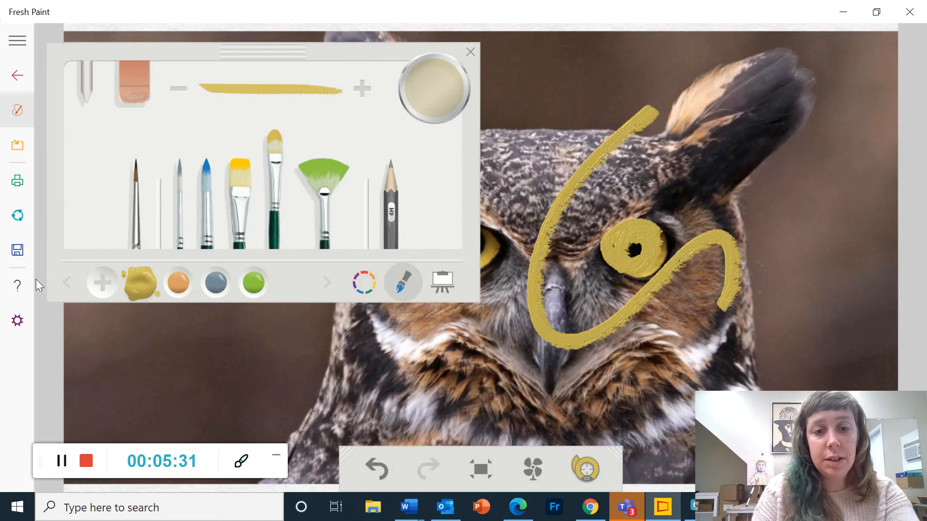
- Undo the yellow swirl painted over the owl's right eye
click(377, 469)
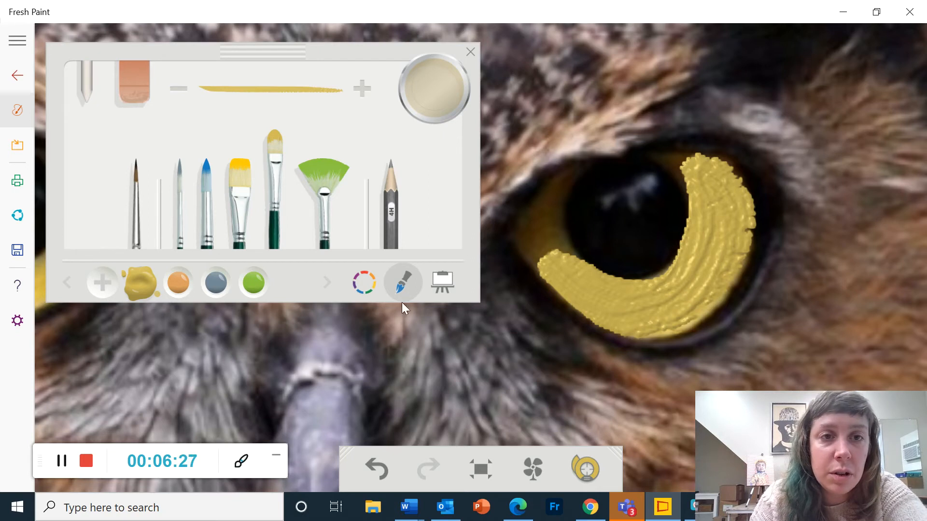
mouse_move(363, 283)
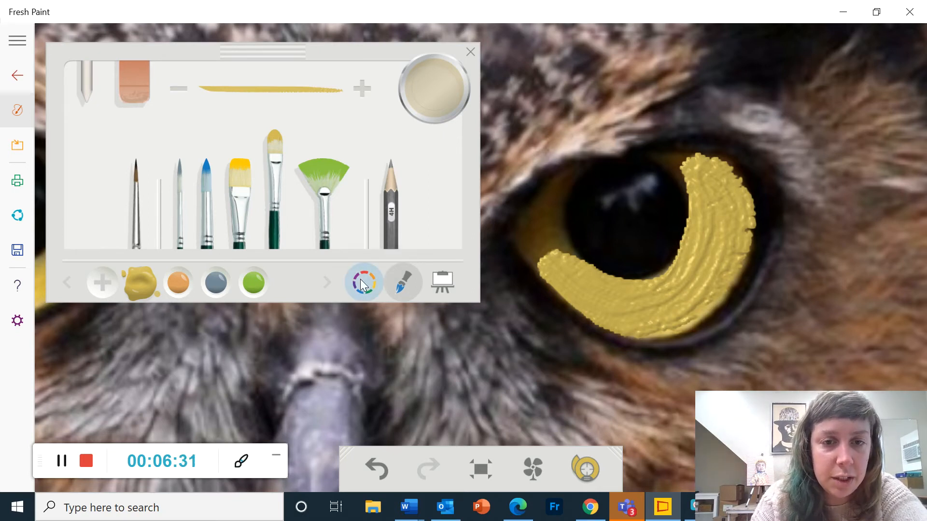
- Mix a cyan shade on the colour wheel and paint it over the upper iris
click(364, 281)
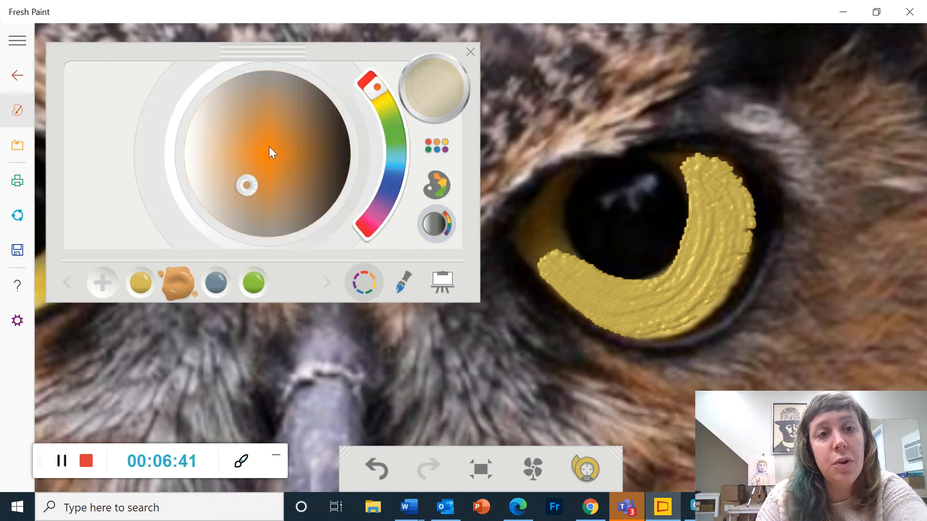
click(397, 145)
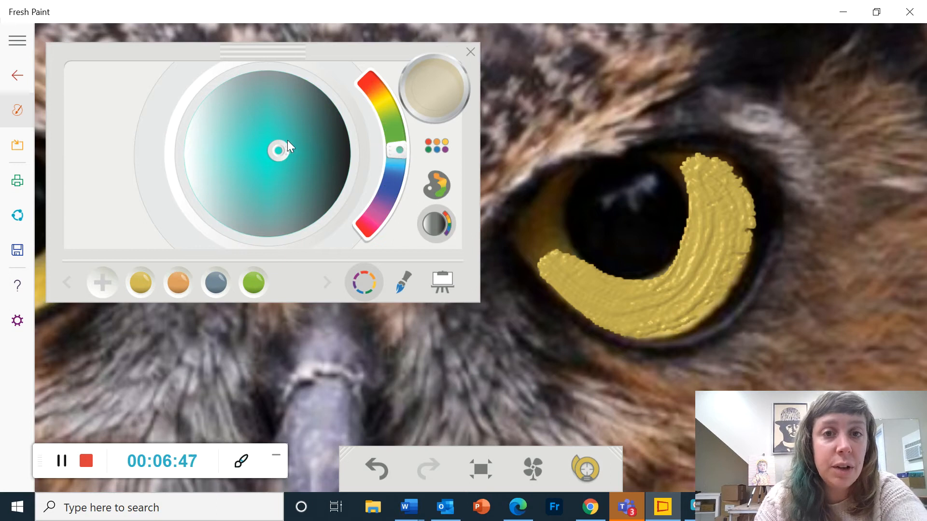
click(380, 92)
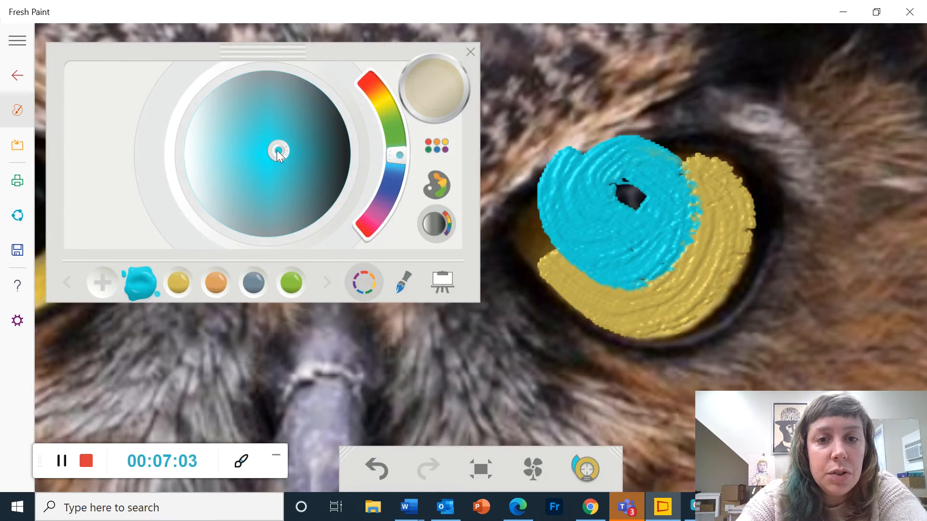
click(402, 282)
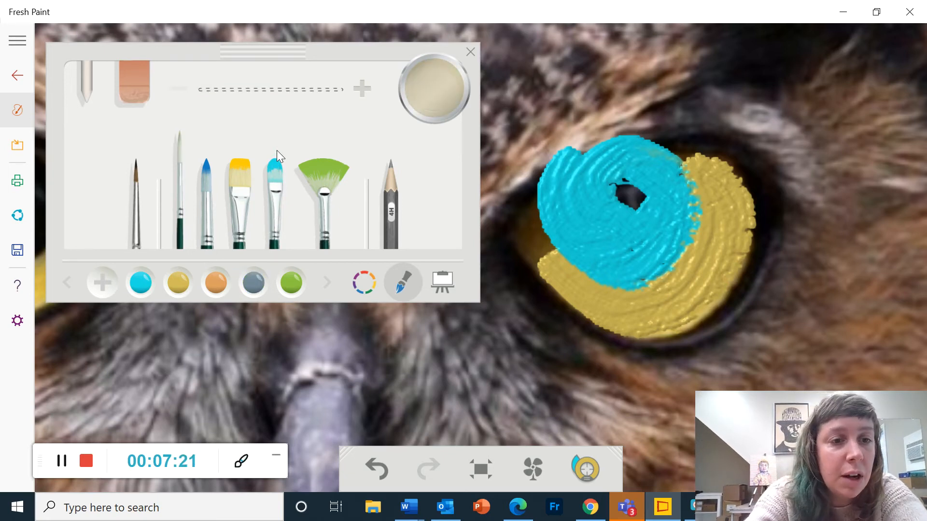
- Outline the right eye with thin cyan lines and lashes, then pick orange from swatches
click(140, 282)
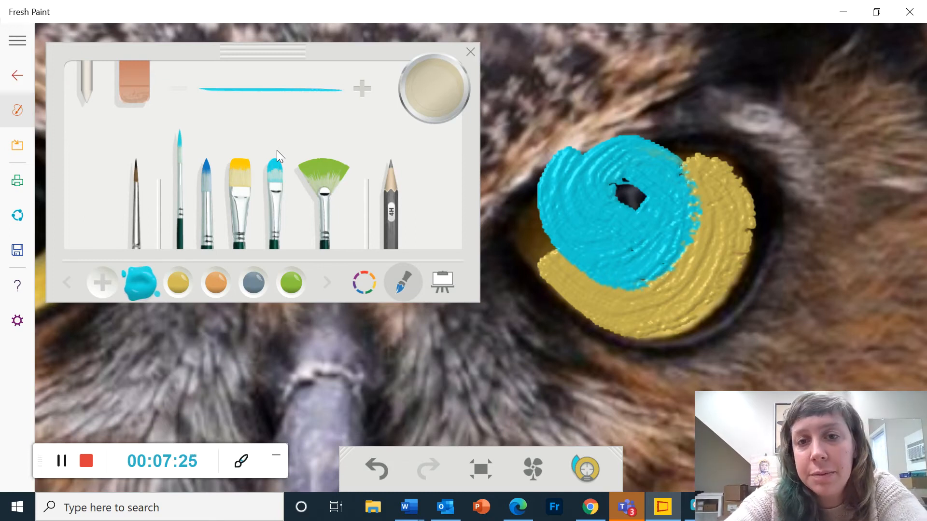
click(470, 51)
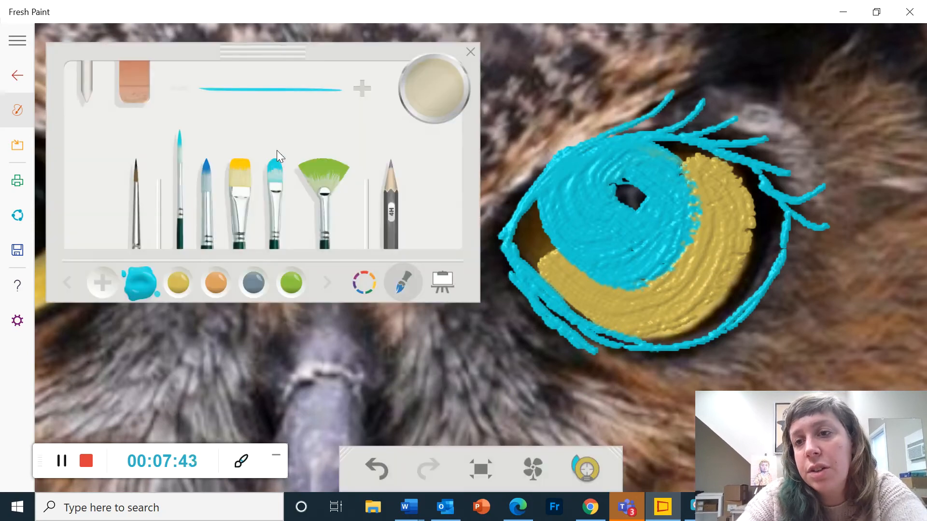
click(470, 52)
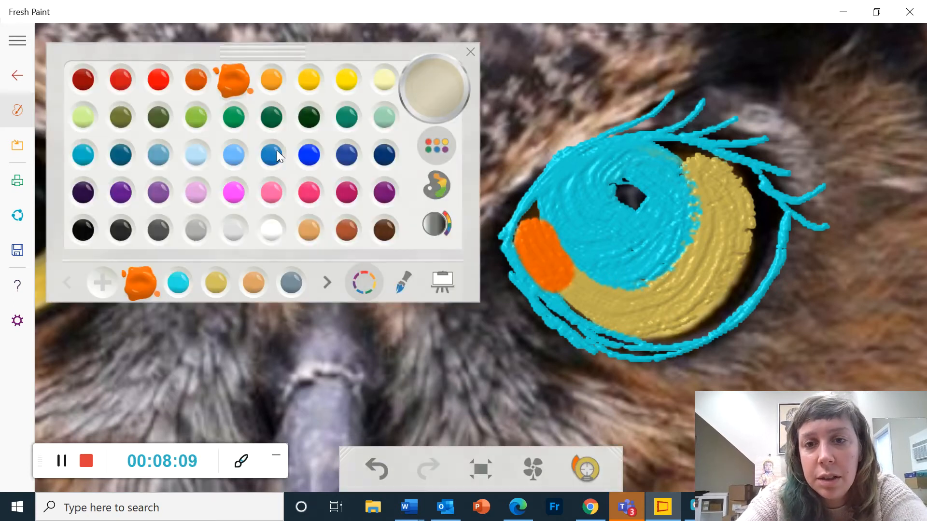
- Paint orange strokes along the lower and right edges of the painted iris
click(470, 53)
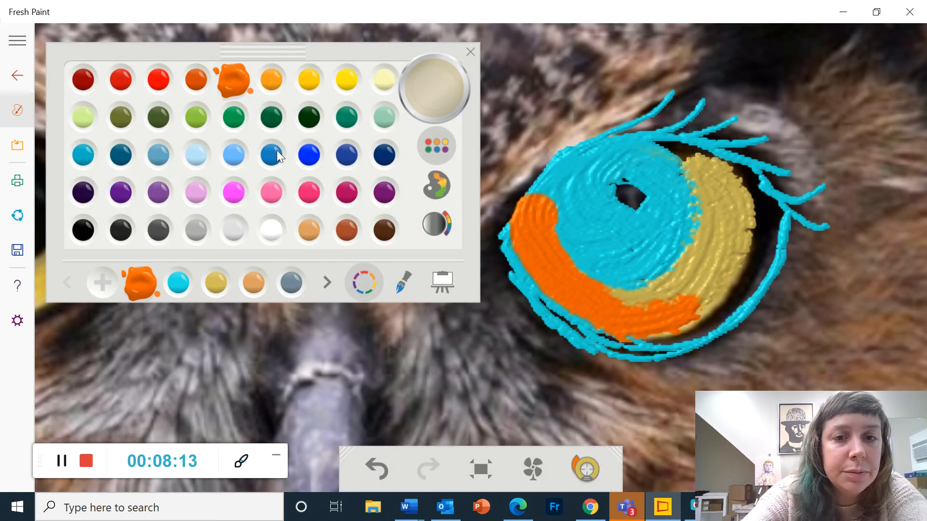
click(405, 282)
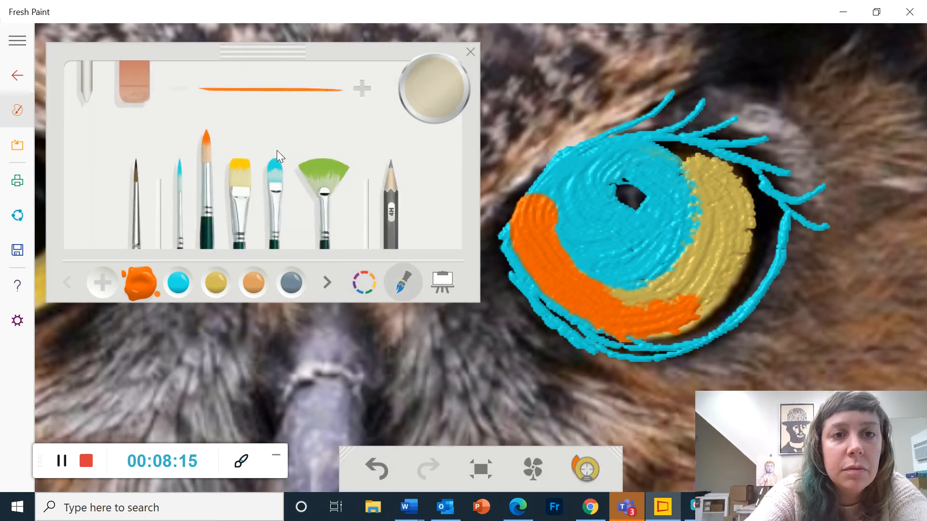
click(469, 52)
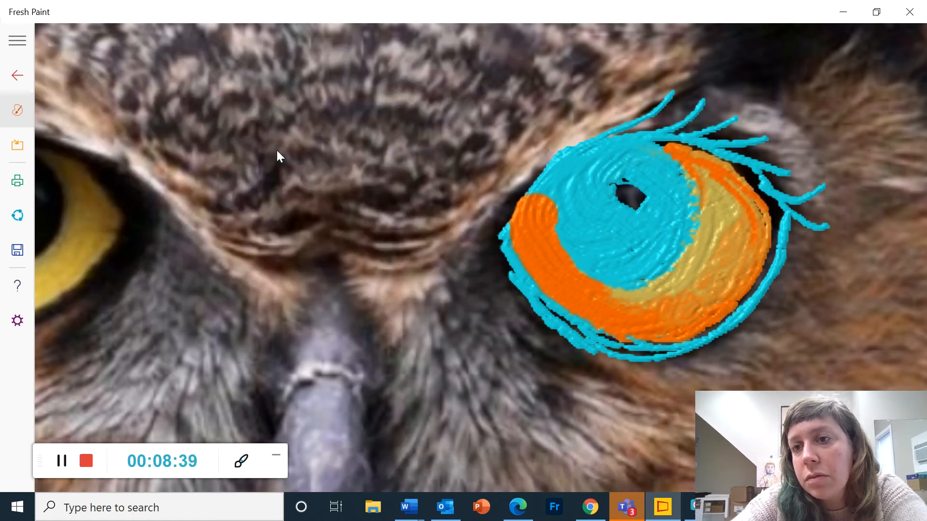
- Reopen the brush panel from the left toolbar over the canvas
click(18, 110)
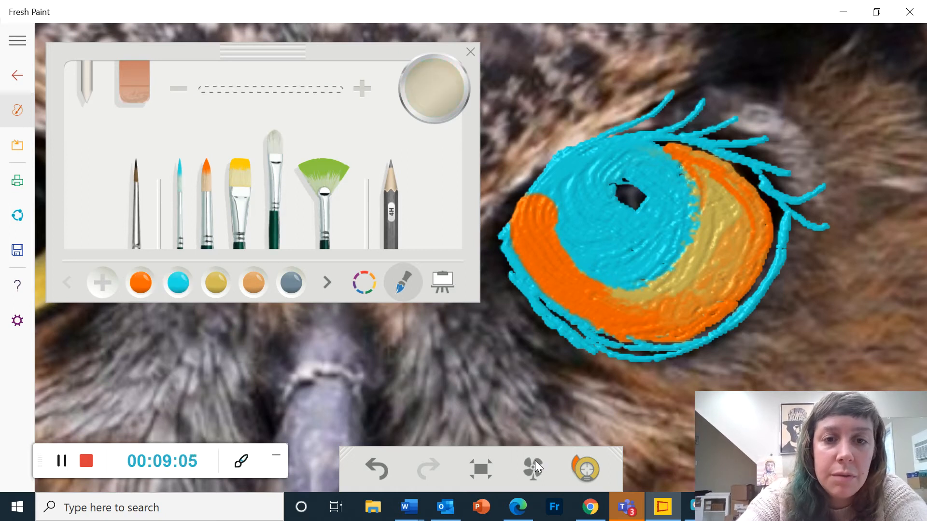
- Paint a dark blue ring around the pupil and pick a light grey highlight swatch
click(363, 282)
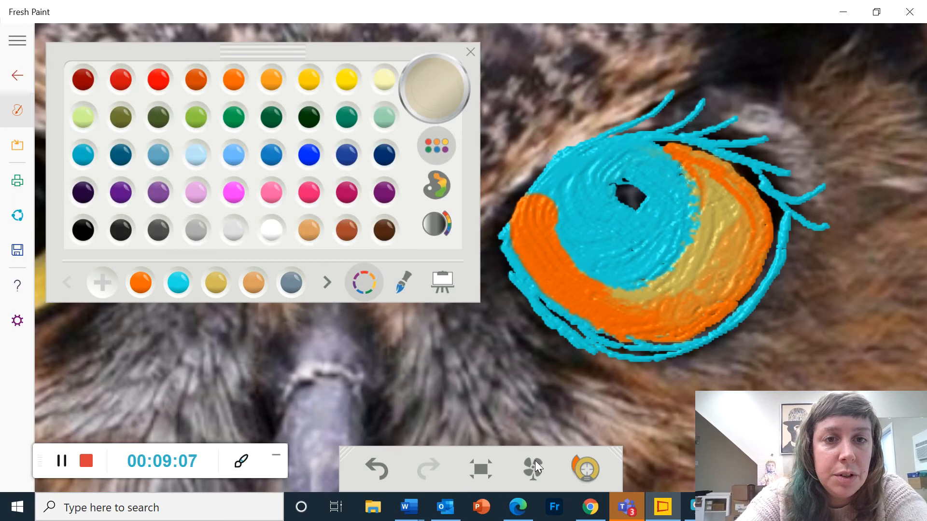
click(346, 154)
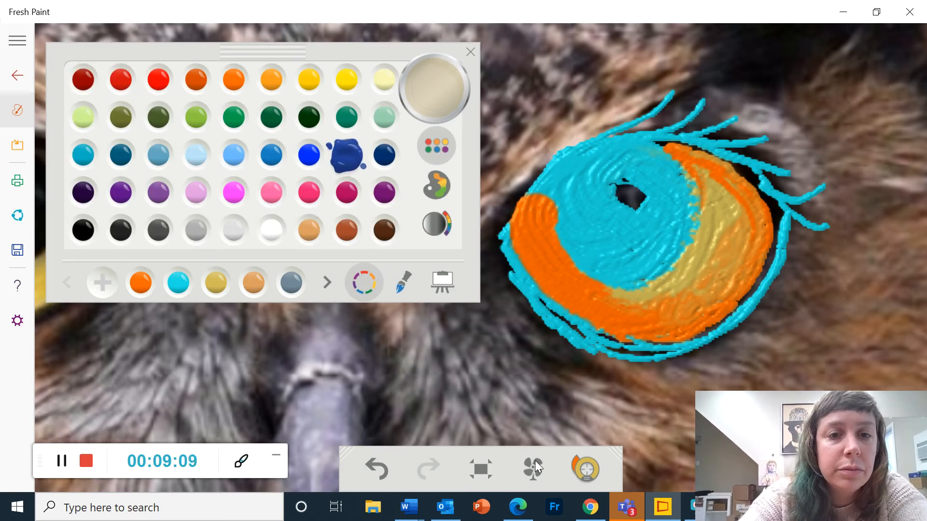
click(403, 282)
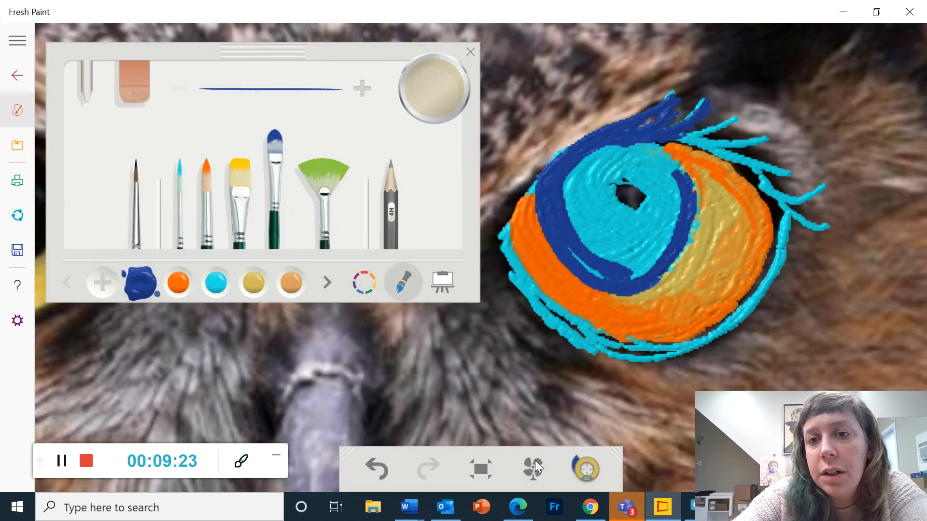
click(469, 52)
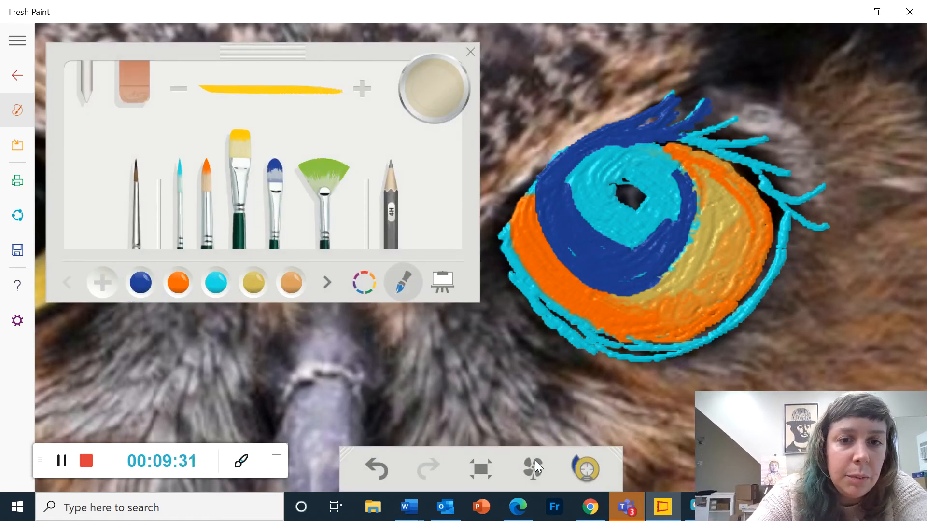
click(363, 282)
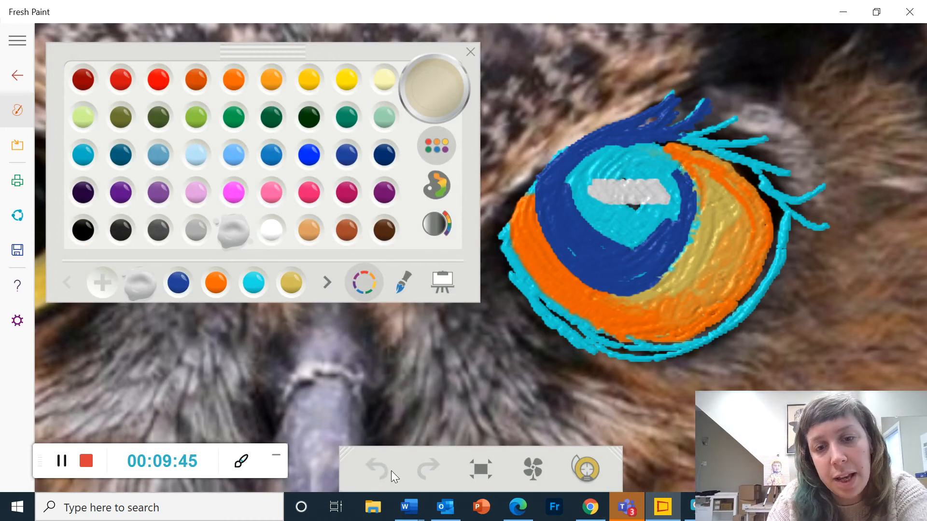
- Undo the broad grey stroke and dab a smaller pale grey pupil highlight
click(377, 467)
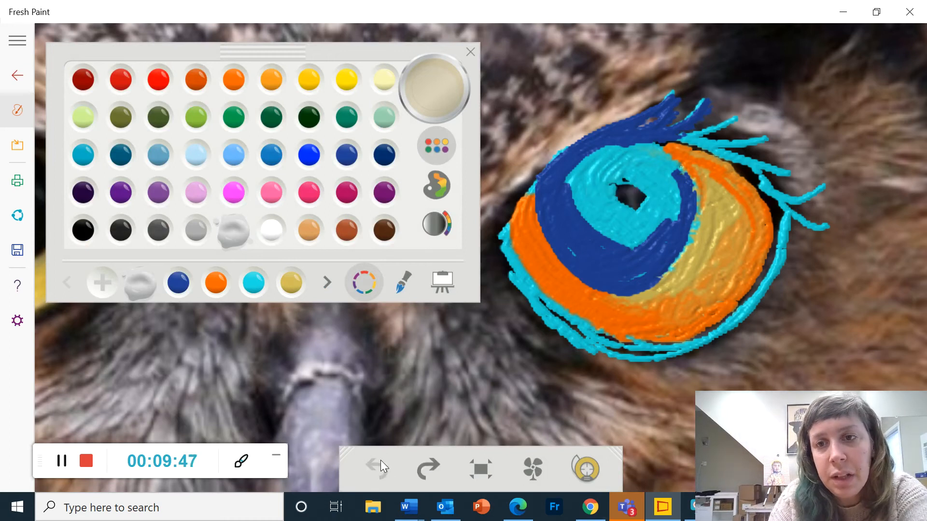
click(403, 282)
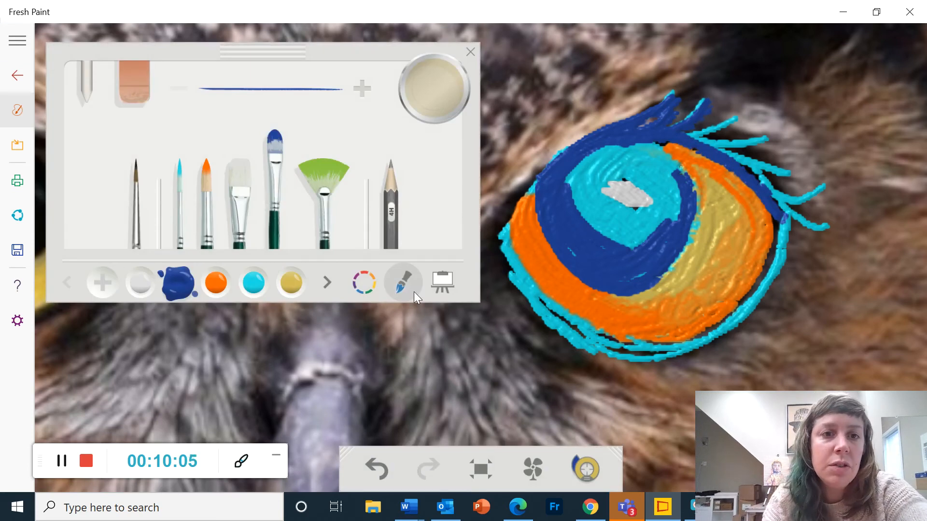
mouse_move(404, 282)
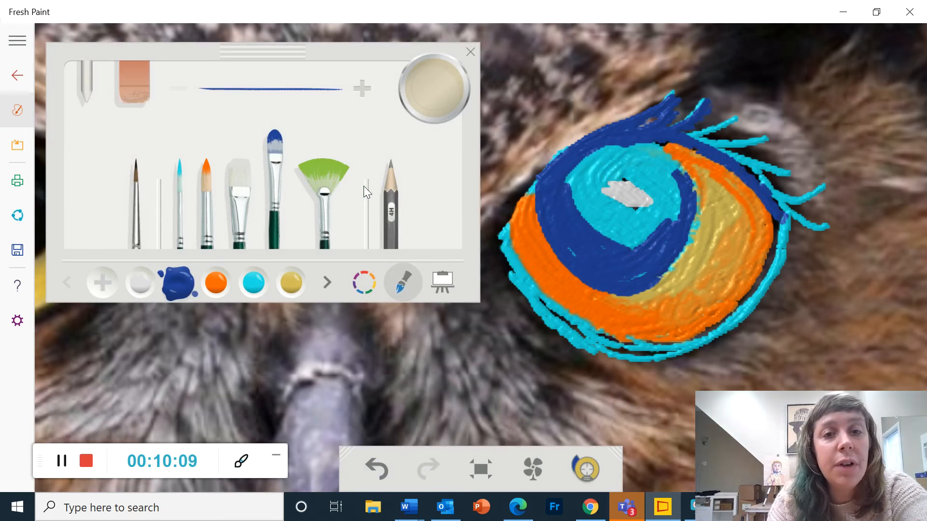
mouse_move(393, 210)
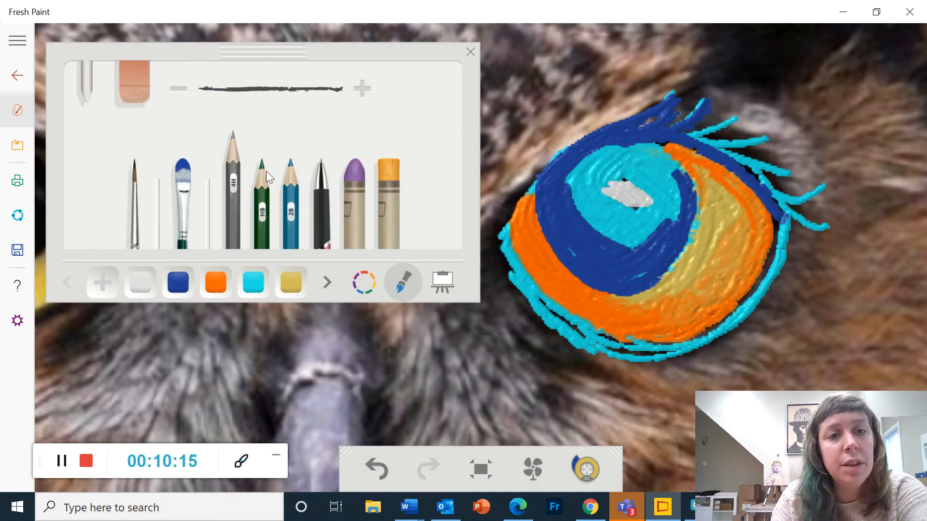
mouse_move(331, 195)
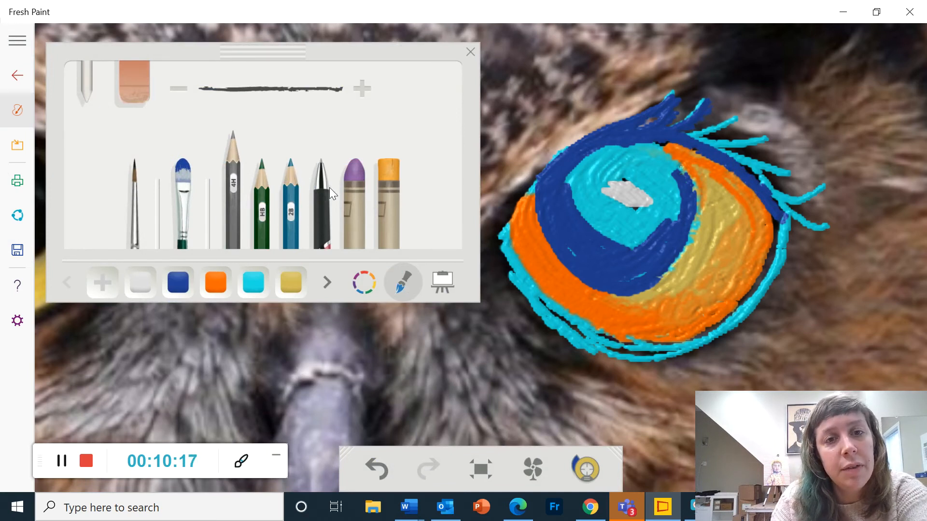
mouse_move(363, 192)
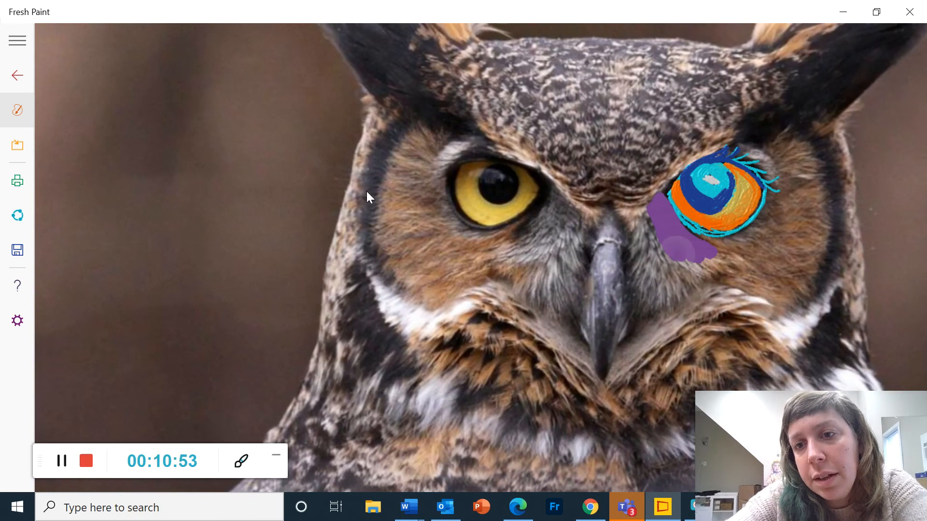
- Extend purple pastel beside the beak and streak orange pastel over the ear tuft
drag(697, 242, 662, 284)
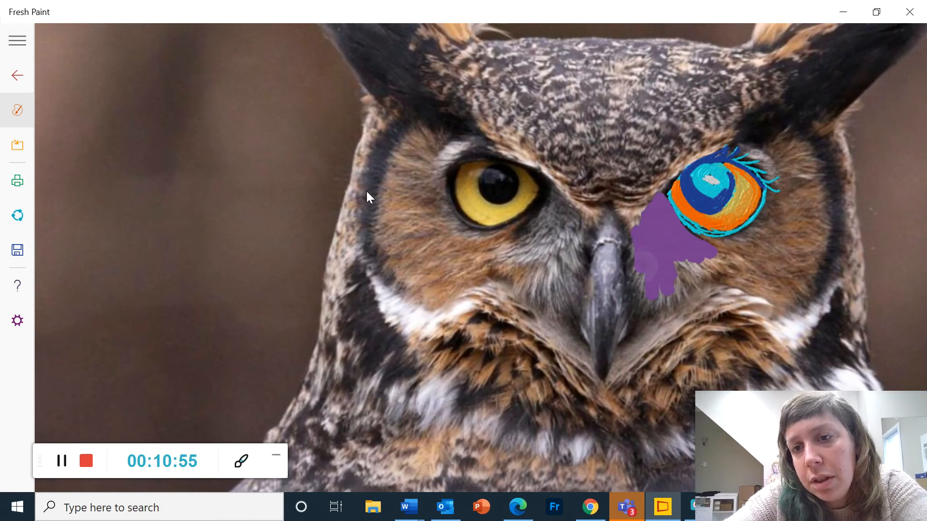
drag(680, 249, 650, 331)
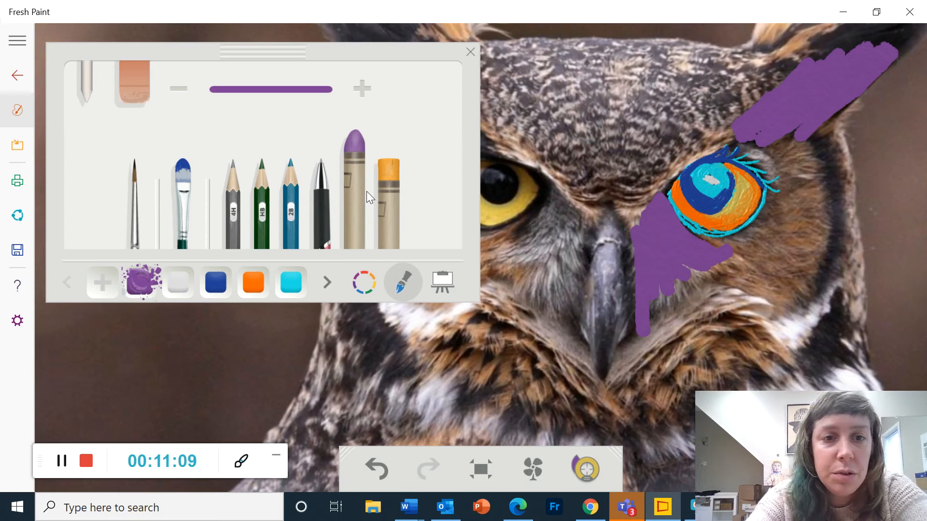
click(253, 282)
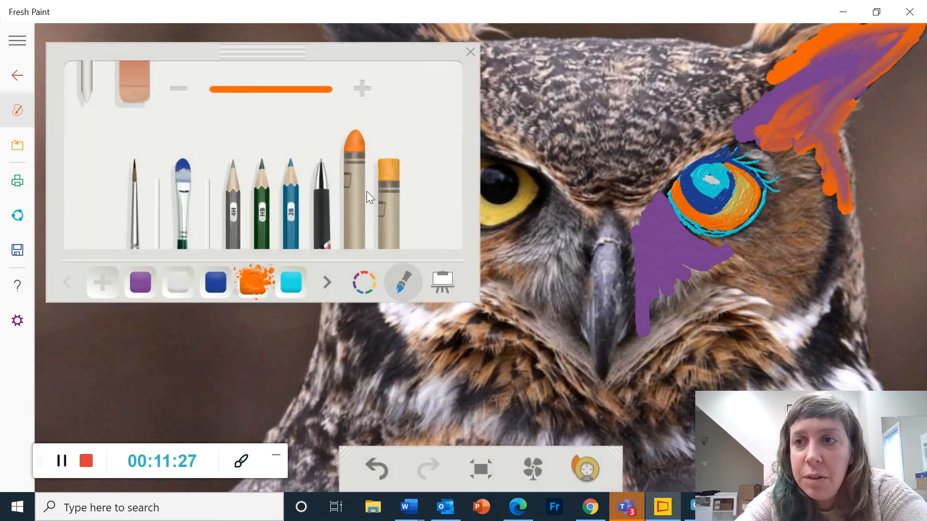
click(470, 52)
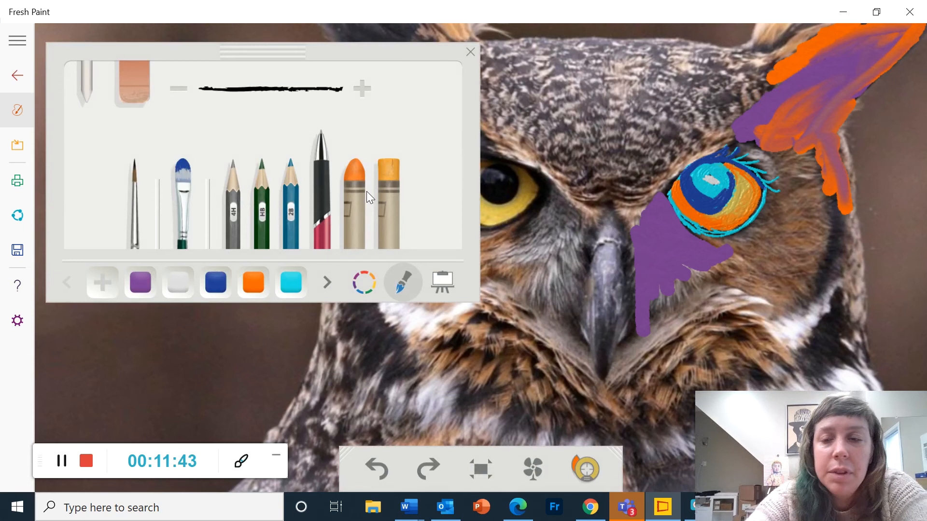
- Outline the painted eye in black ink, add teal pencil streaks over the purple, and mix dark green
click(470, 52)
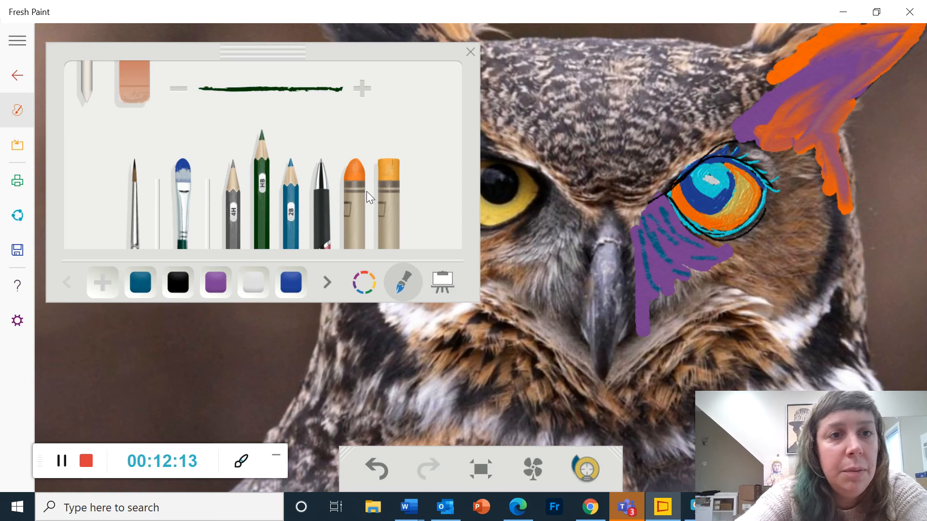
click(470, 52)
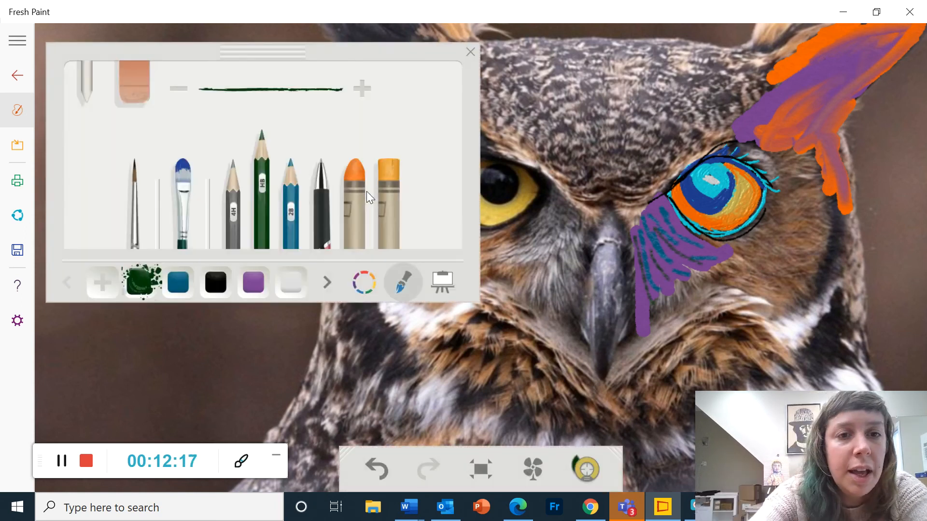
click(469, 52)
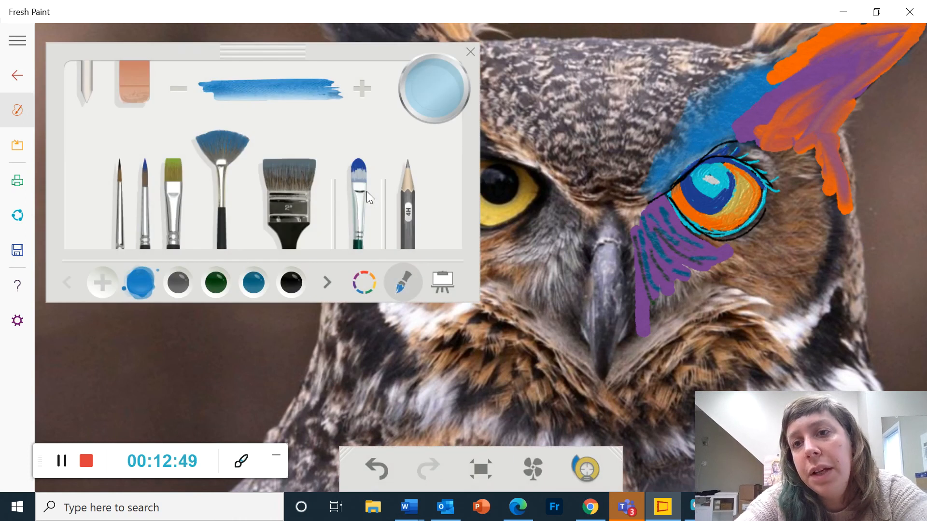
- Extend the blue watercolor brow leftward toward the unpainted eye and pick a finer brush
click(470, 52)
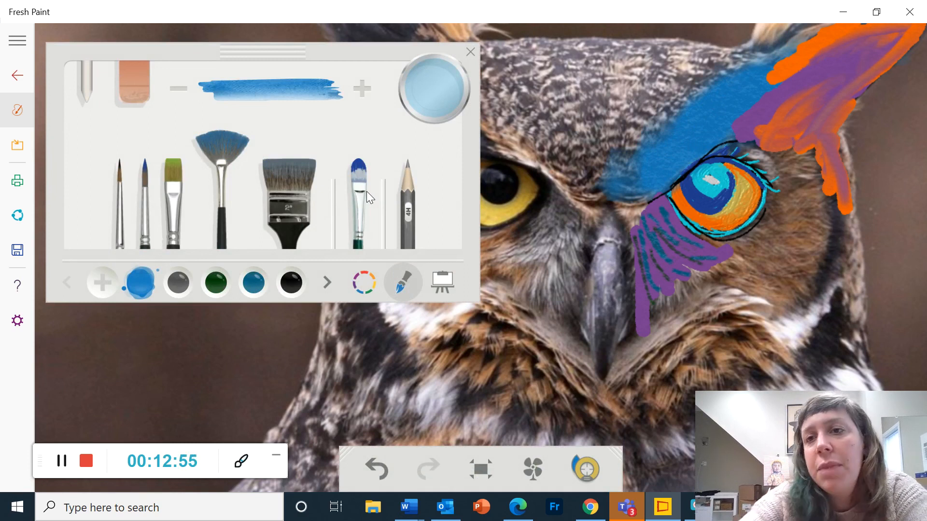
click(470, 52)
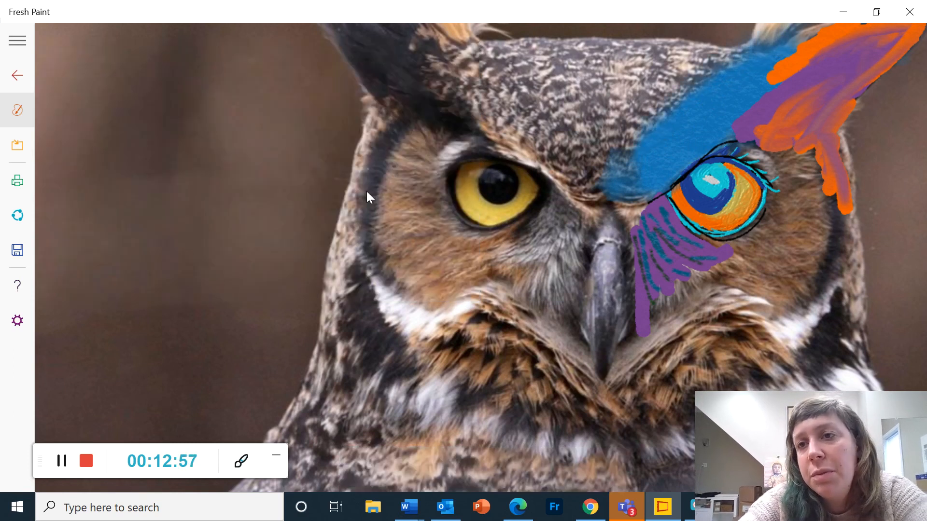
click(241, 461)
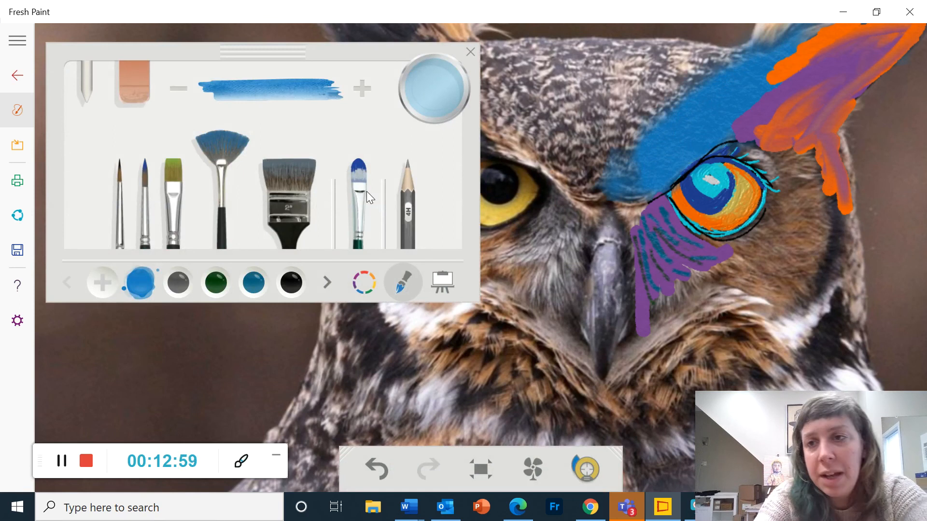
click(470, 52)
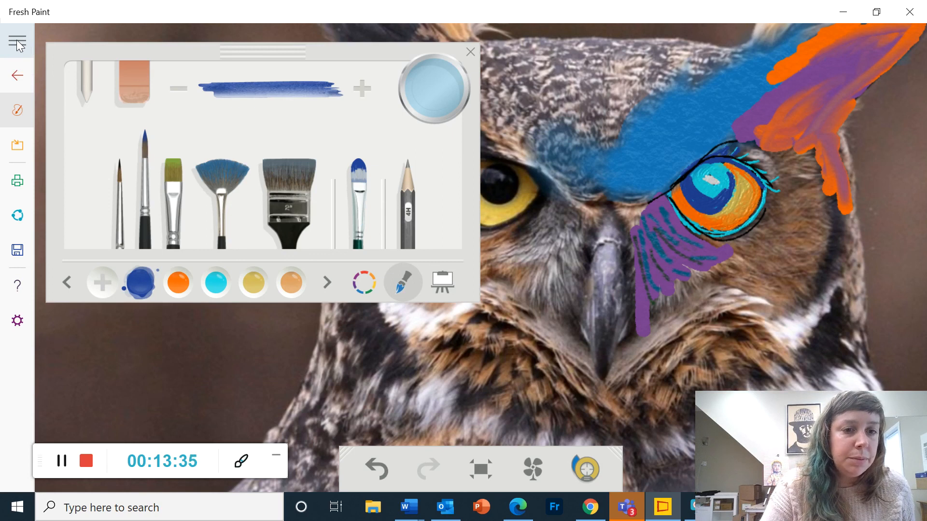
- Save the painting in Pictures as the PNG 'Owl Painting', then hide the art supplies
click(18, 40)
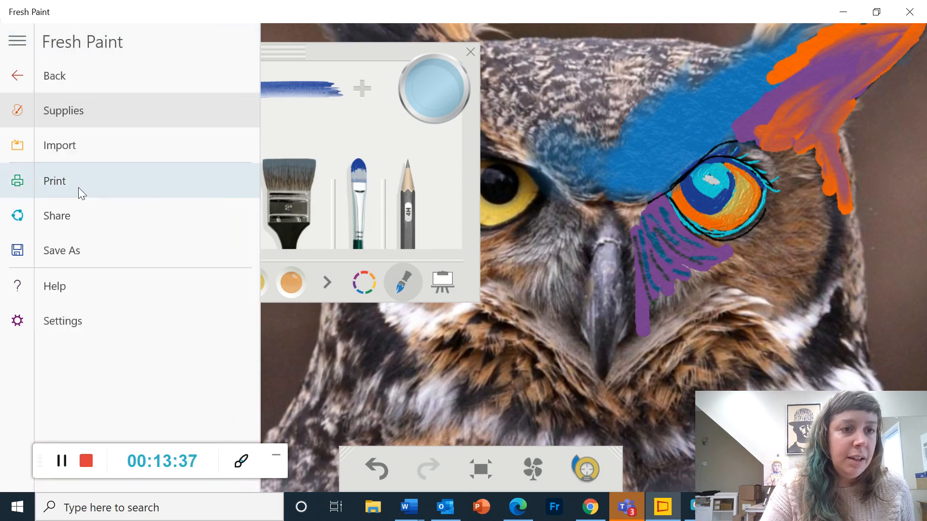
click(61, 250)
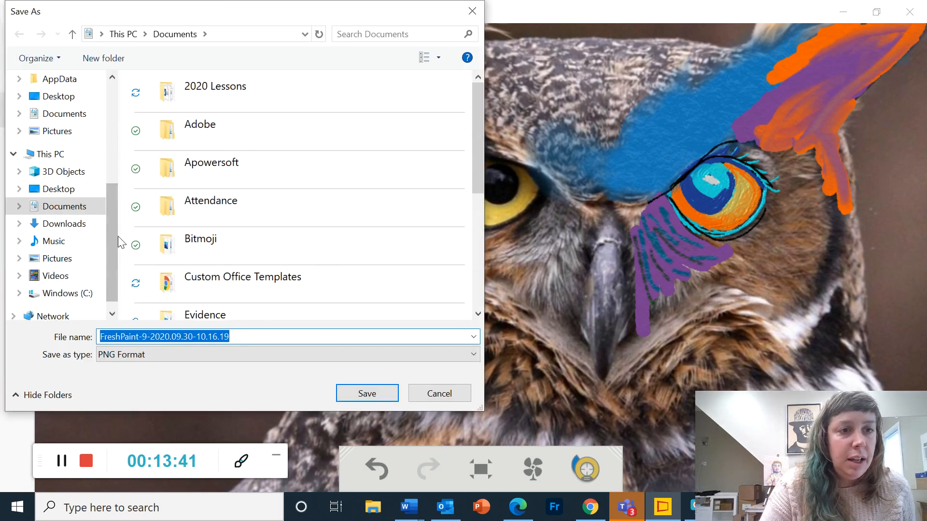
click(57, 258)
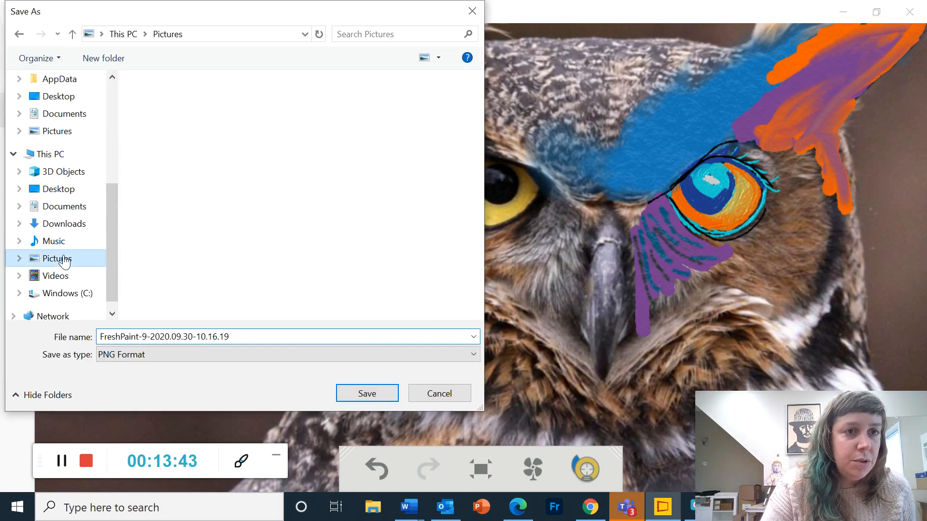
click(56, 258)
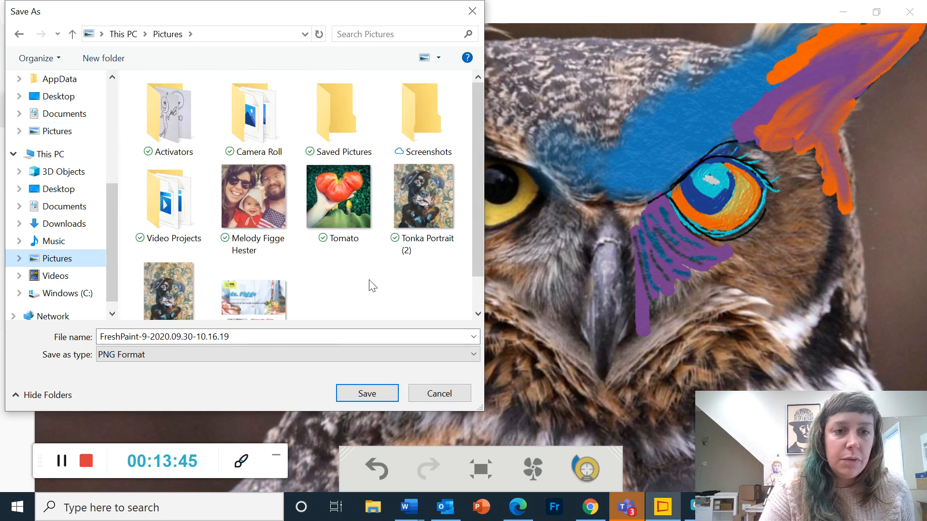
click(283, 337)
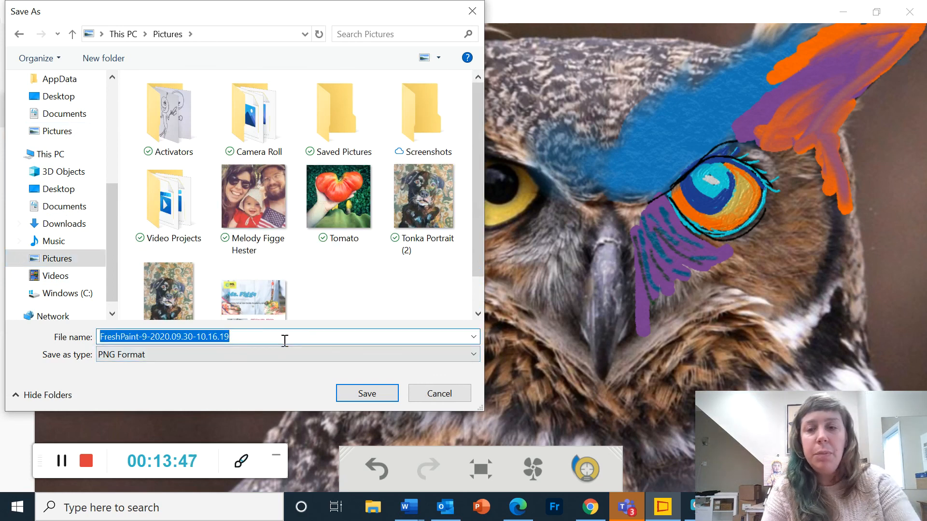
text(Owl Painting)
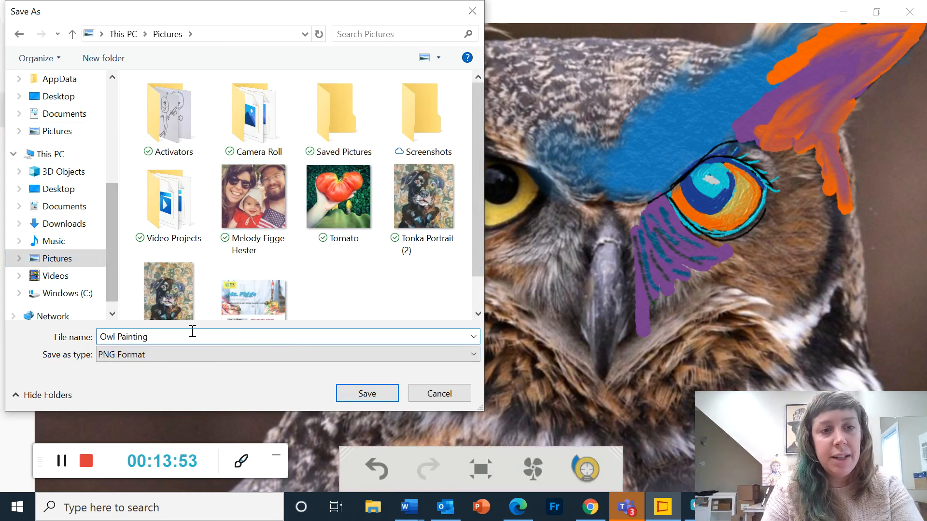
mouse_move(163, 336)
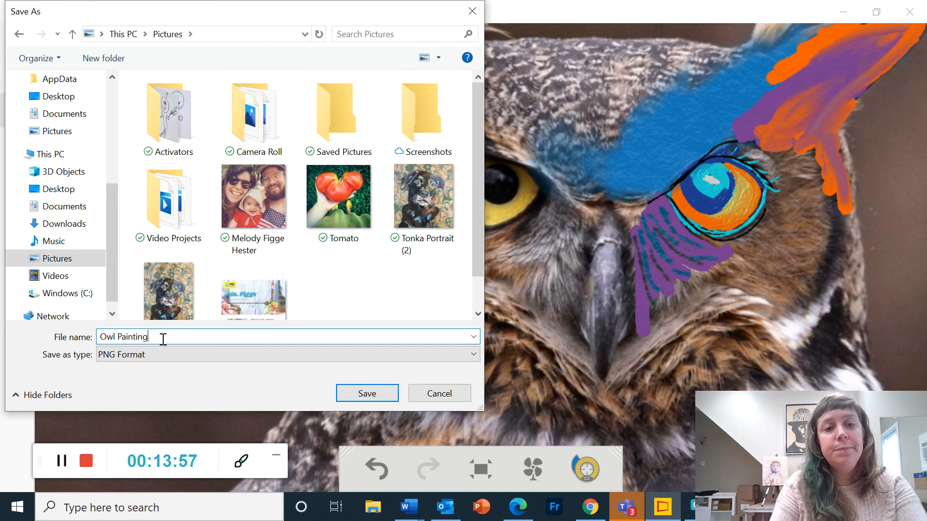
click(367, 393)
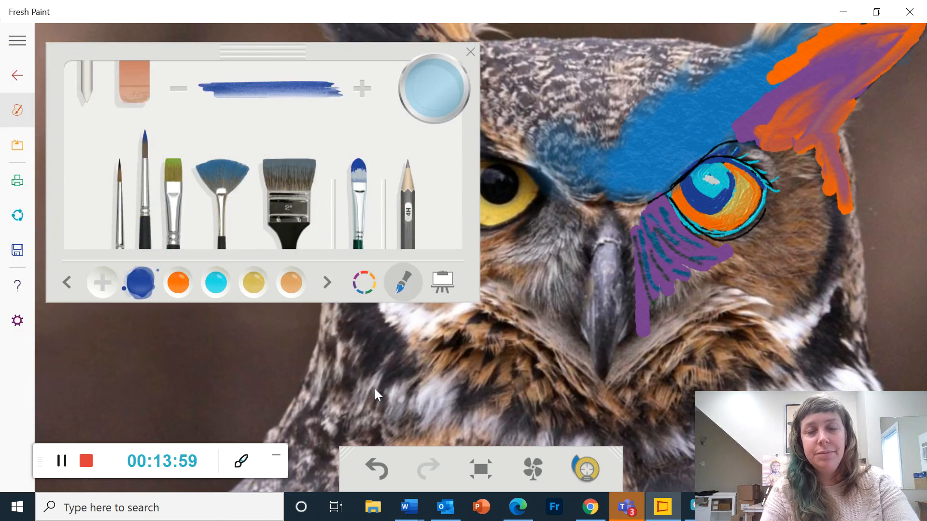
click(469, 52)
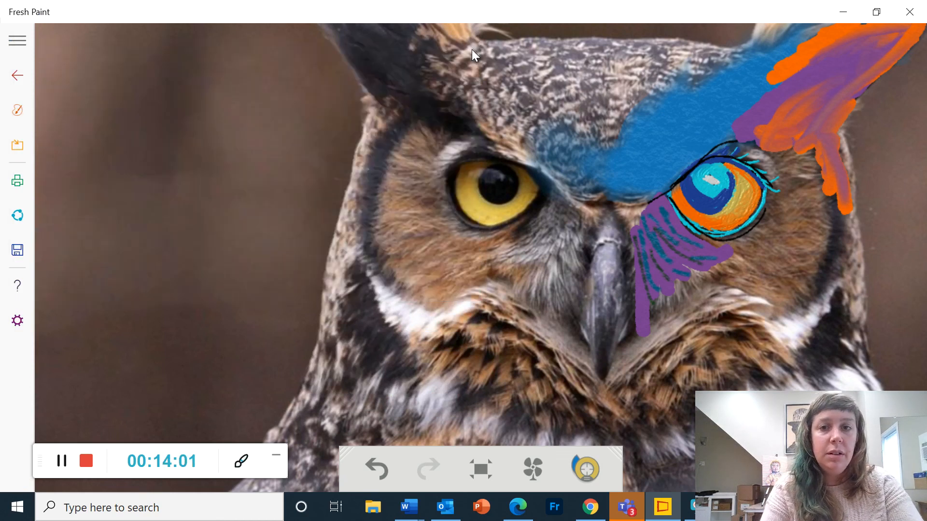